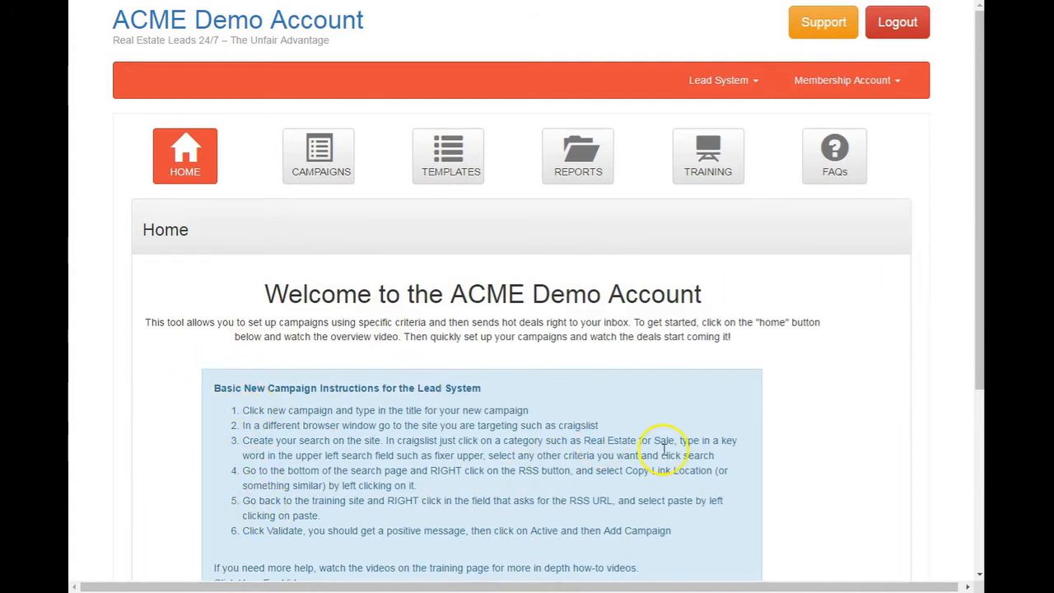
- Scroll past the welcome page and open the Campaigns list of 11 campaigns
scroll("down", 3)
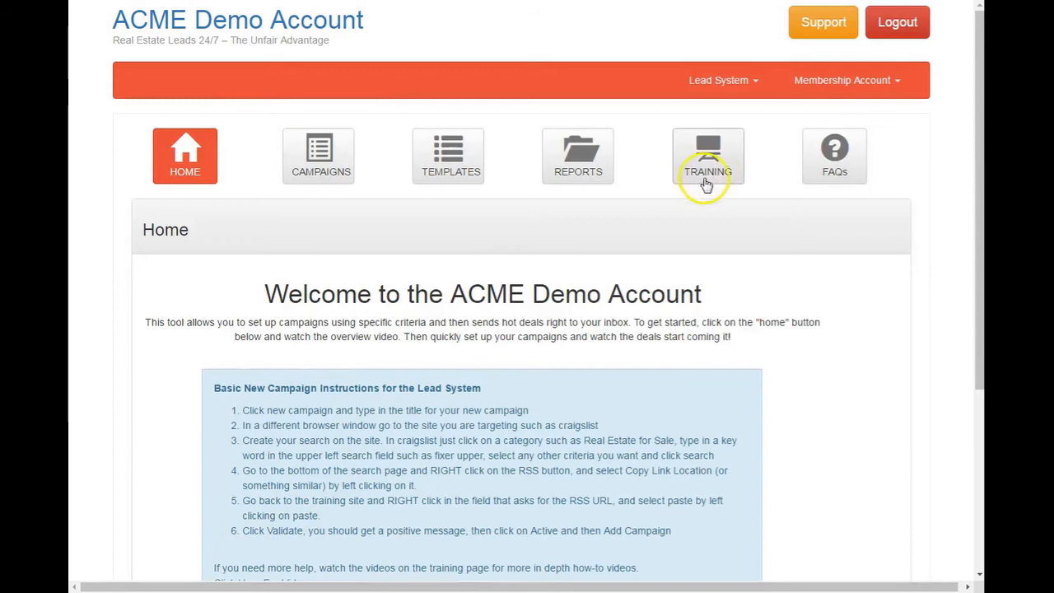
mouse_move(297, 165)
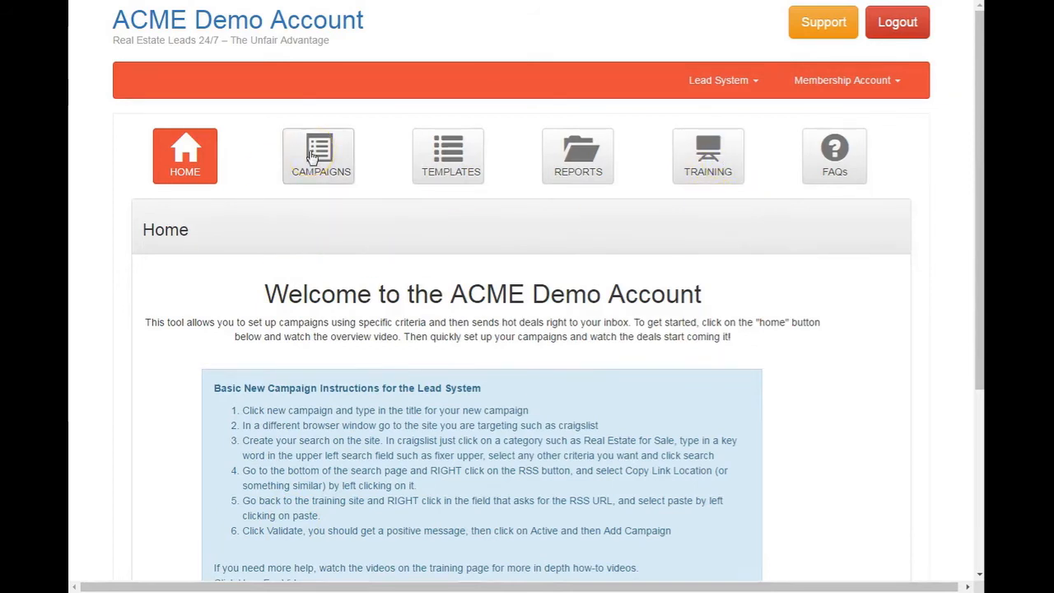
left_click(319, 155)
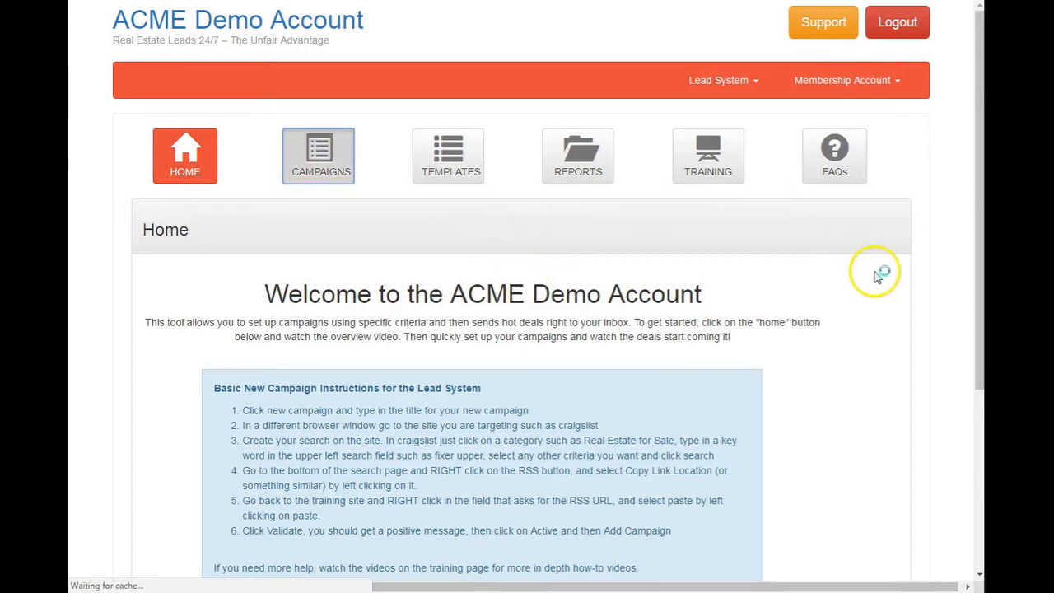
left_click(319, 155)
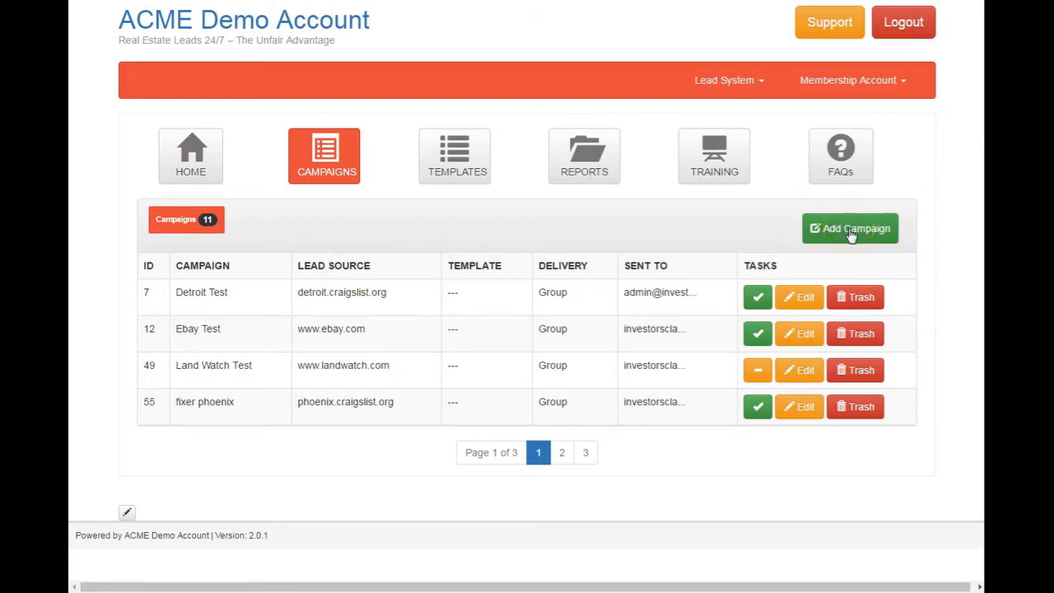
- Open the Add Campaign form from the Campaigns page
left_click(850, 228)
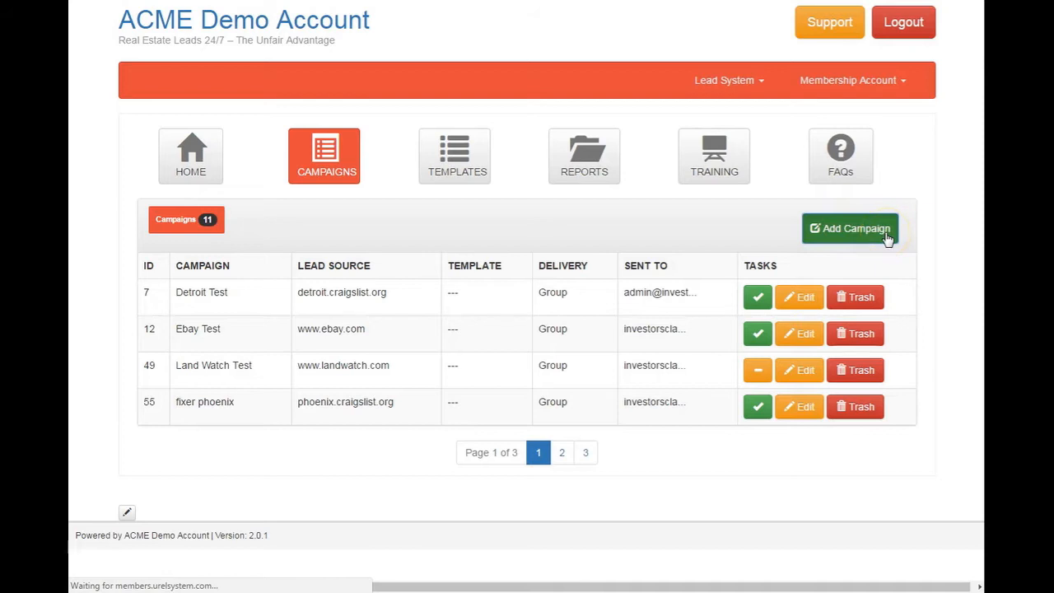
left_click(850, 228)
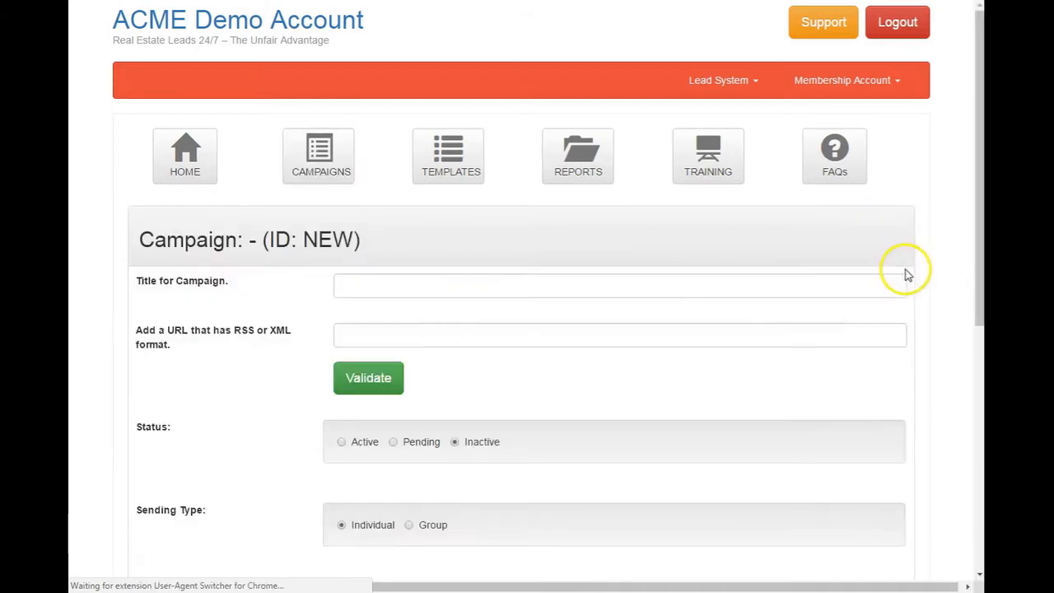
left_click(319, 156)
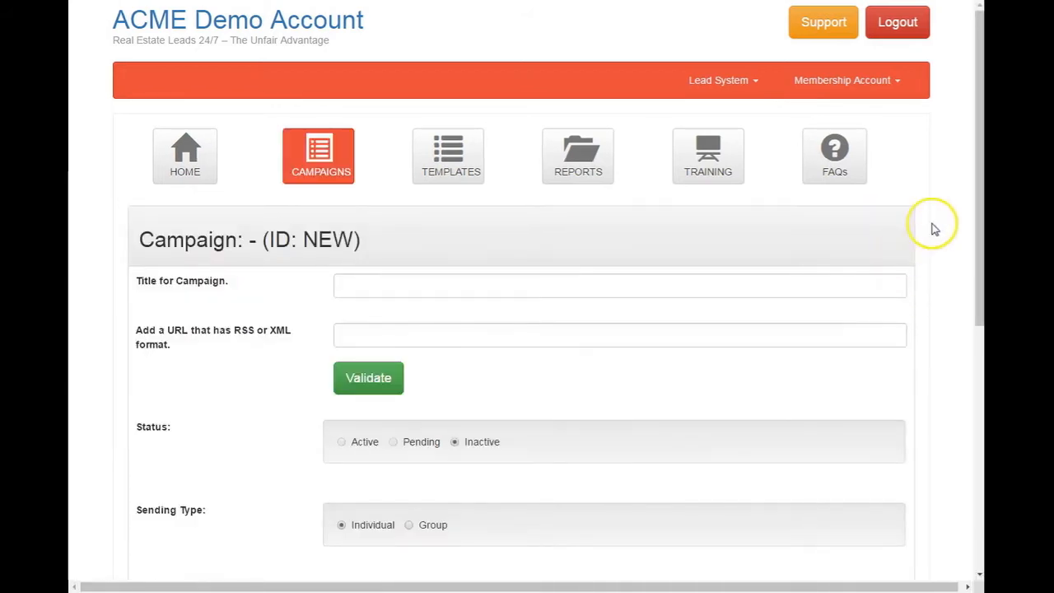
scroll("down", 3)
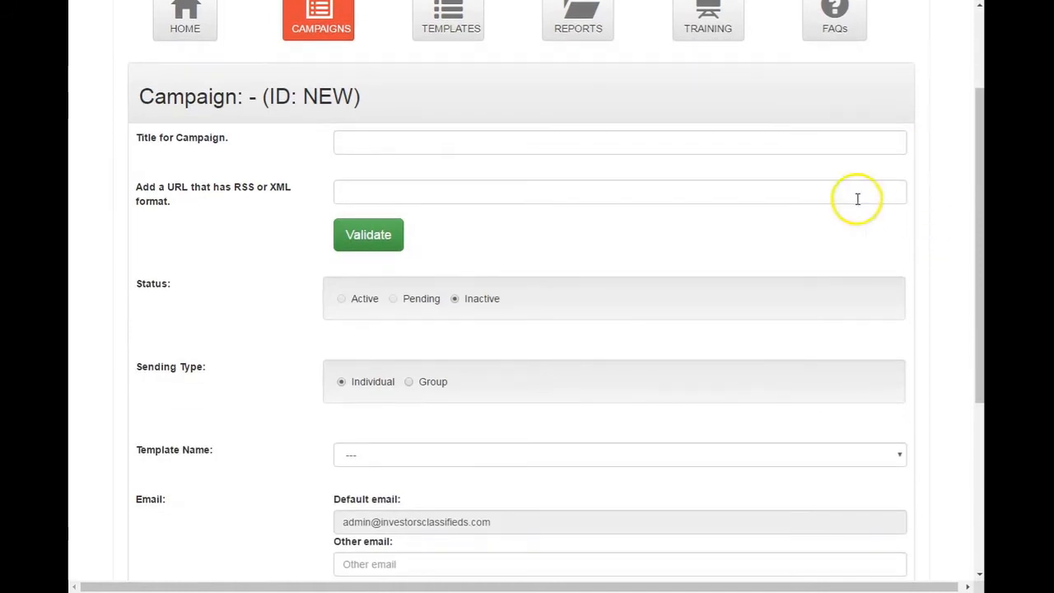
- Look over the feed URL, Active status, template dropdown and email fields
left_click(619, 143)
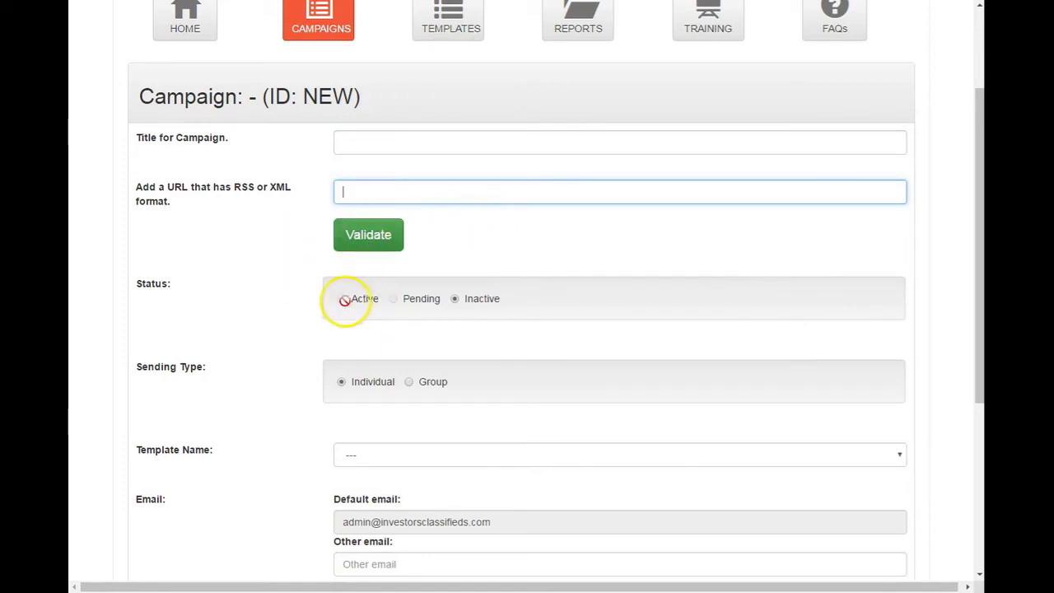
double_click(364, 298)
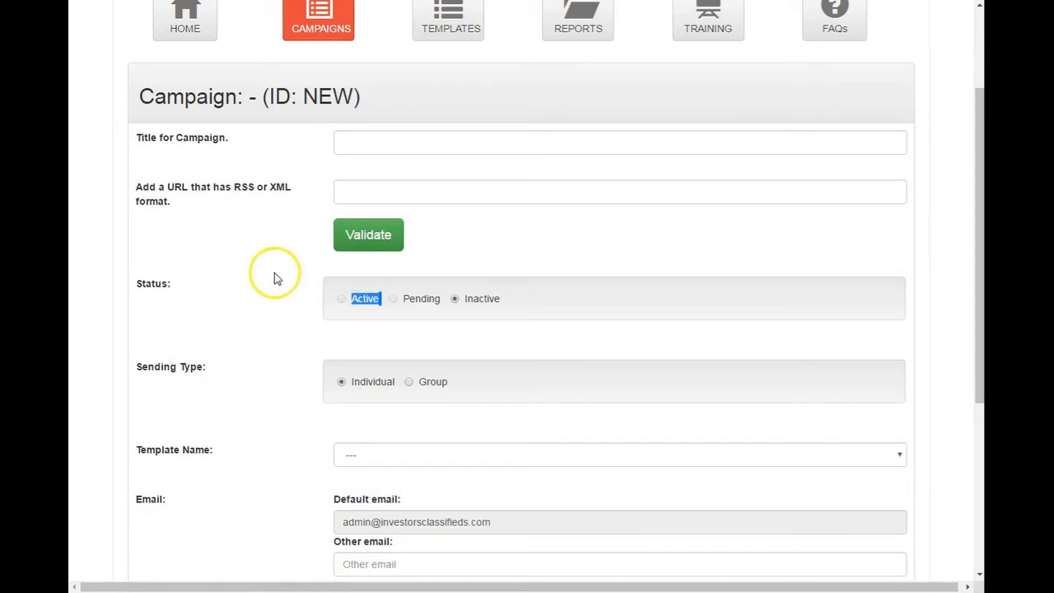
scroll("down", 3)
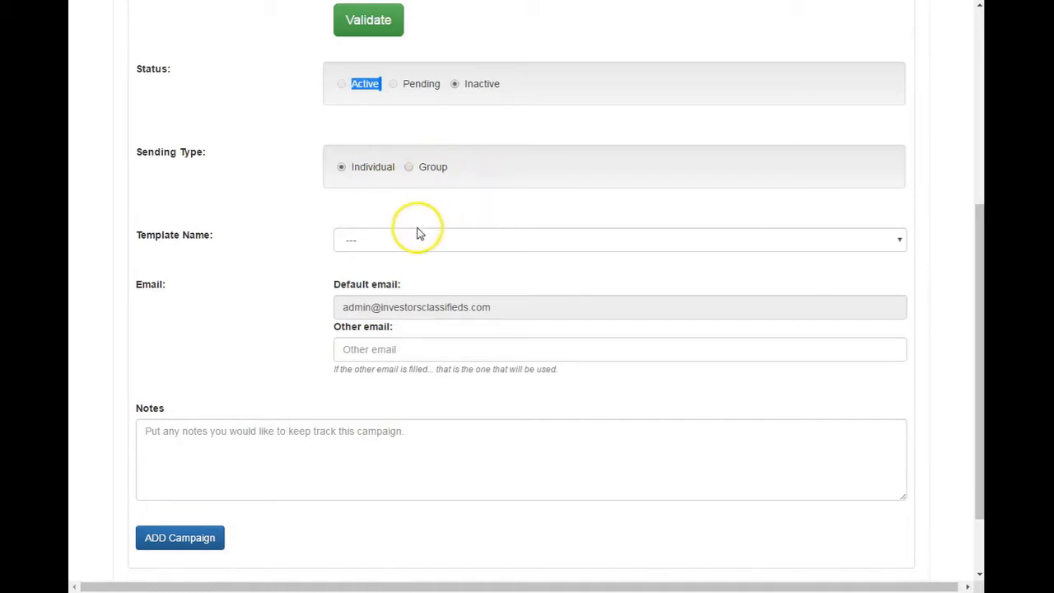
left_click(618, 240)
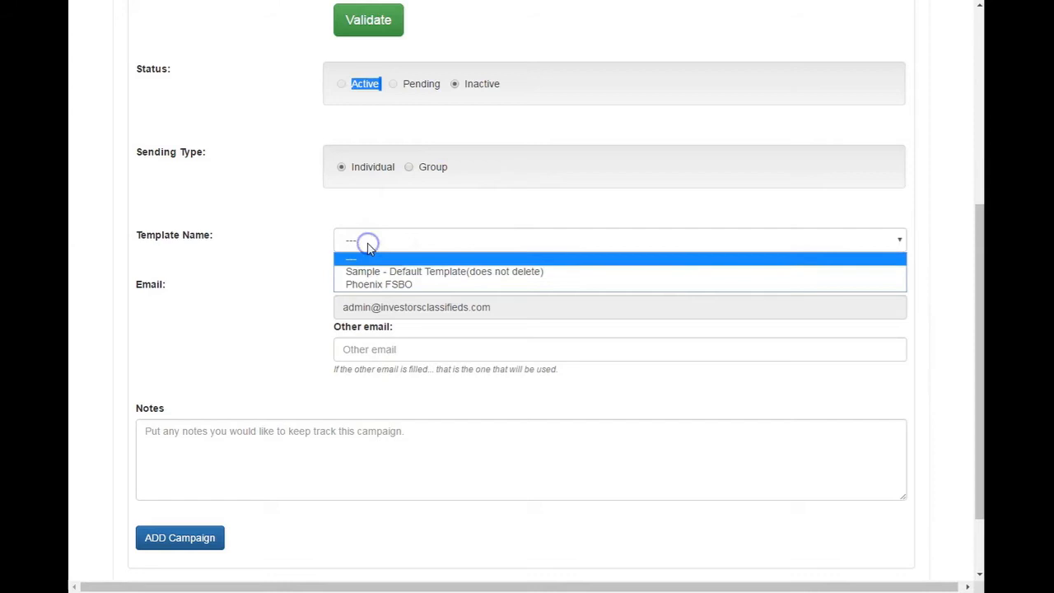
mouse_move(277, 240)
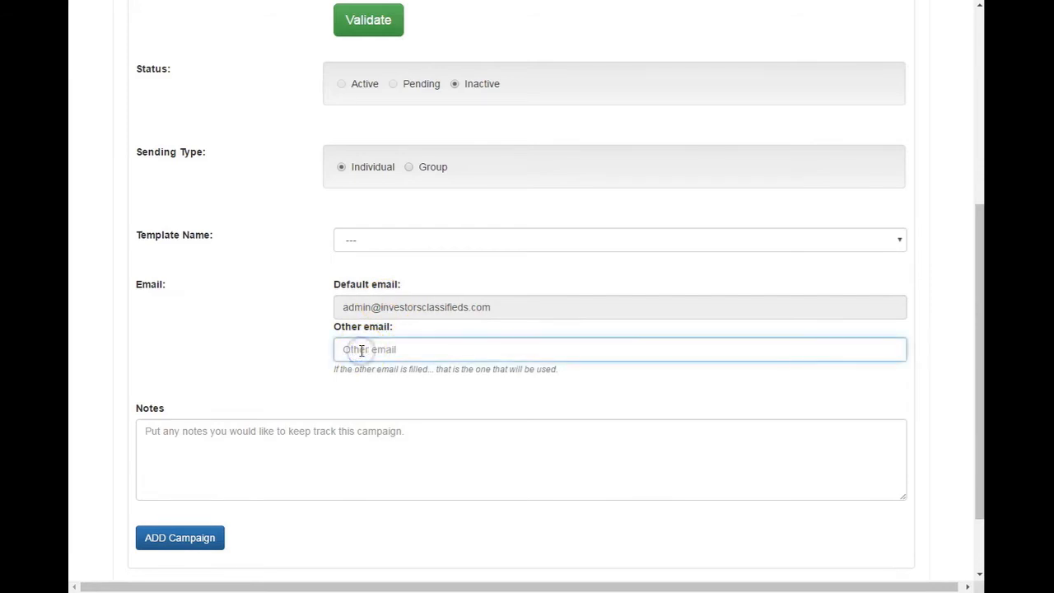
left_click(521, 458)
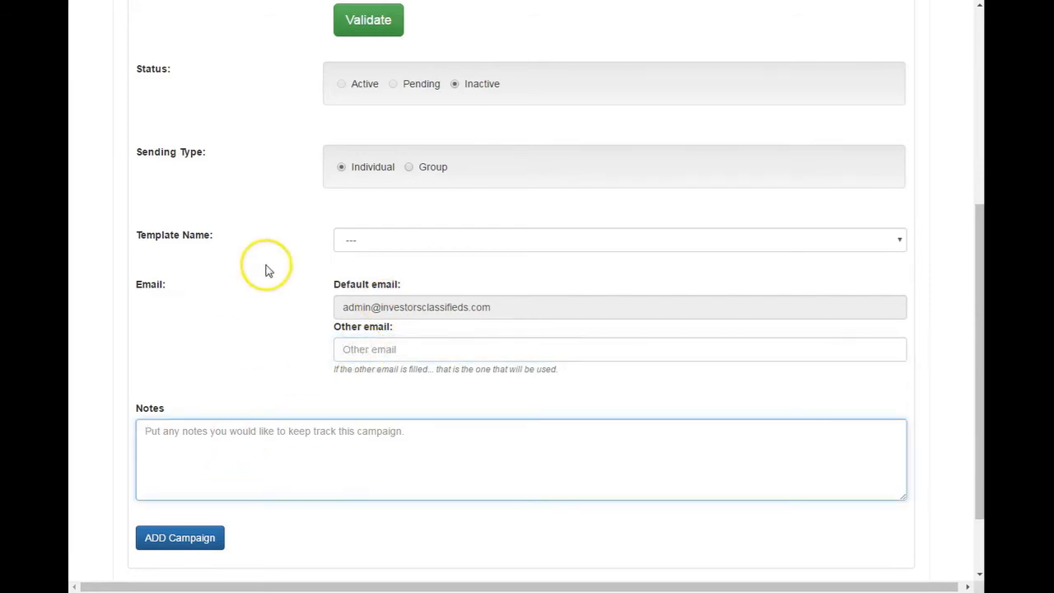
scroll("down", 3)
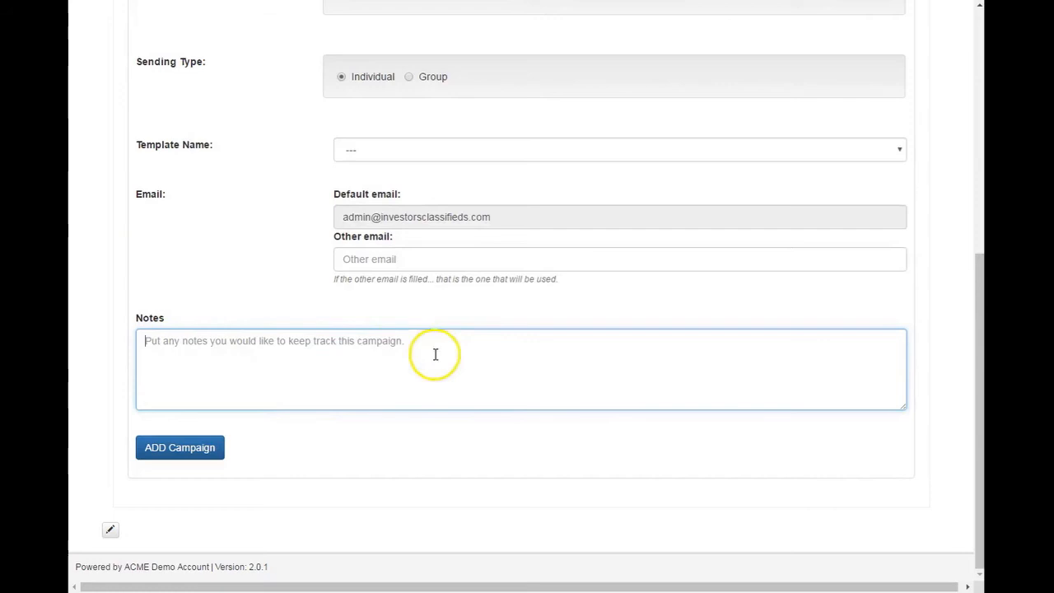
mouse_move(278, 270)
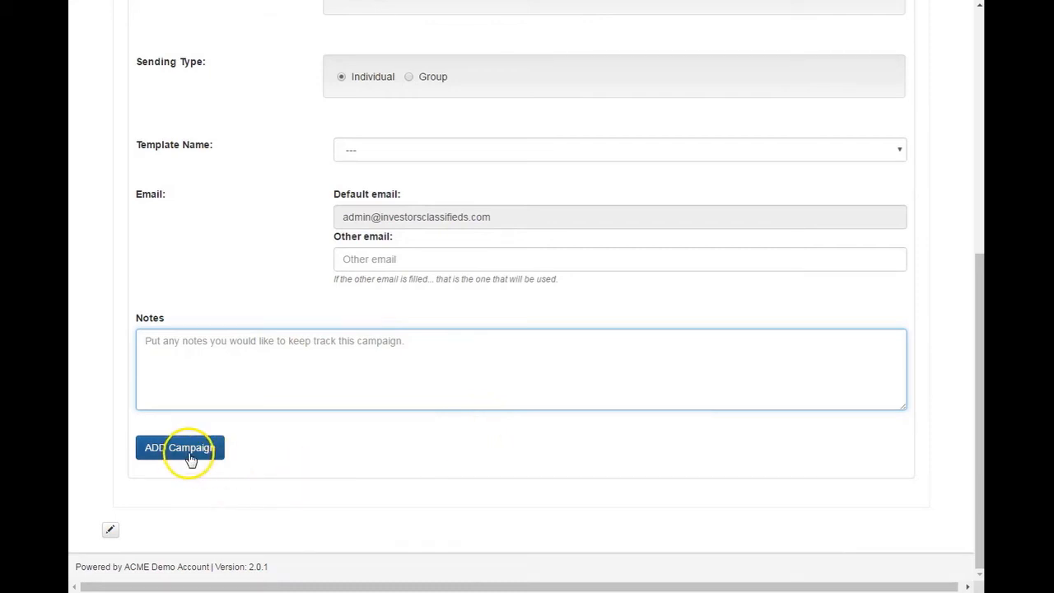
mouse_move(262, 329)
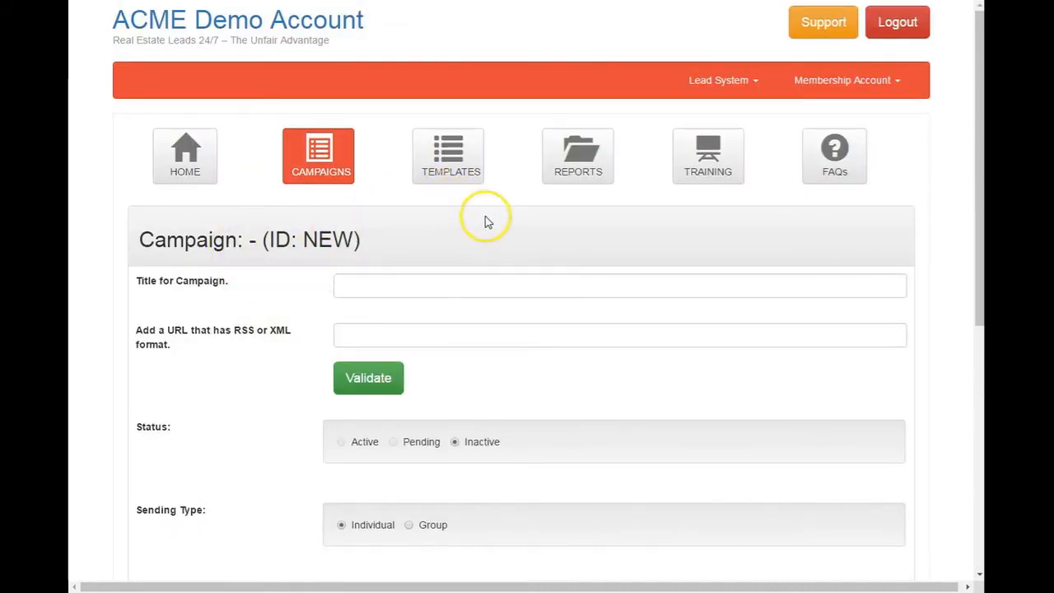
mouse_move(534, 217)
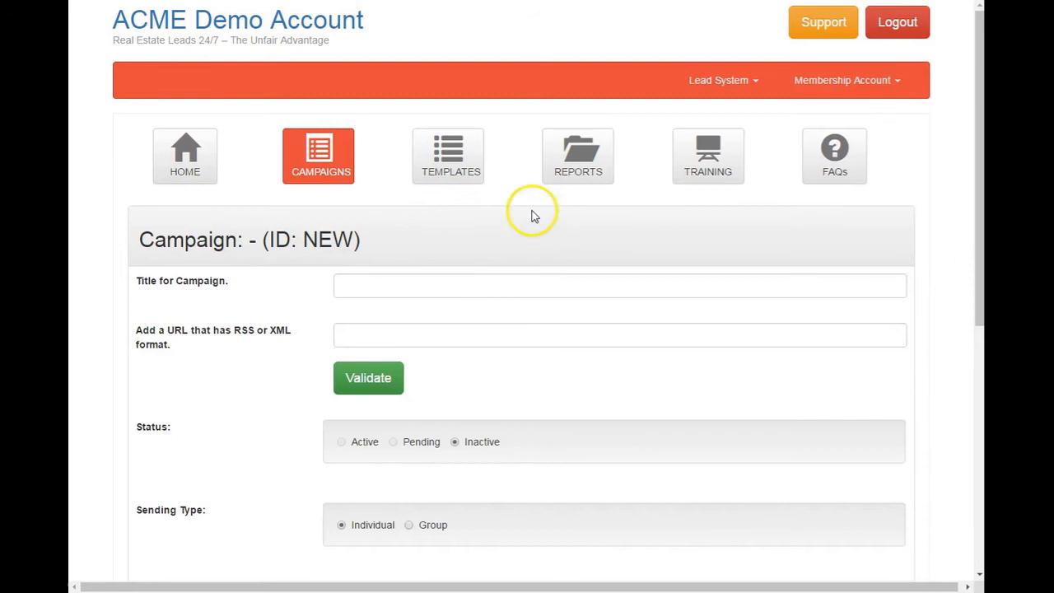
mouse_move(480, 212)
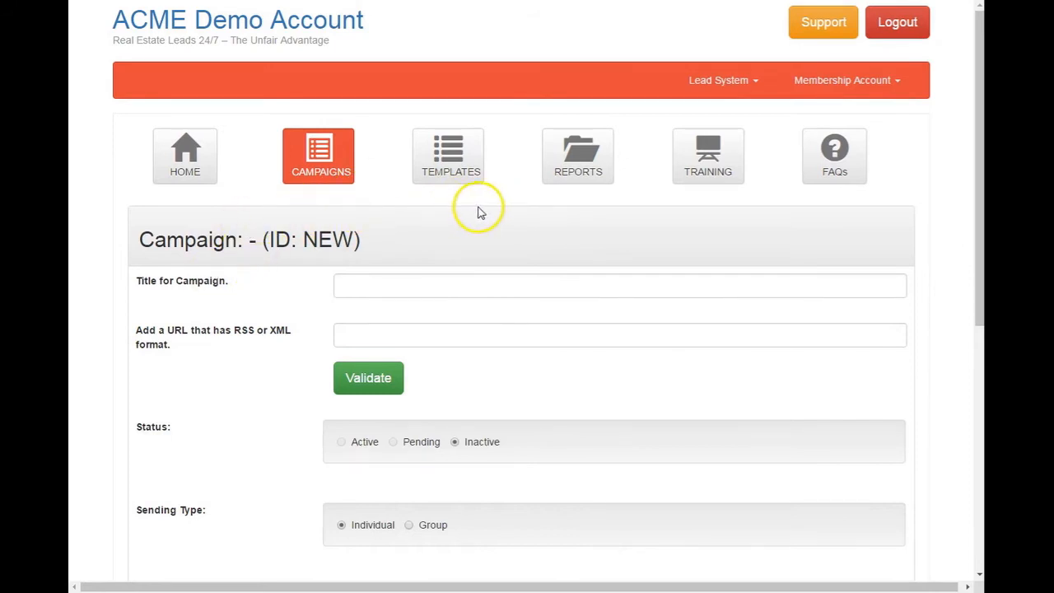
mouse_move(461, 220)
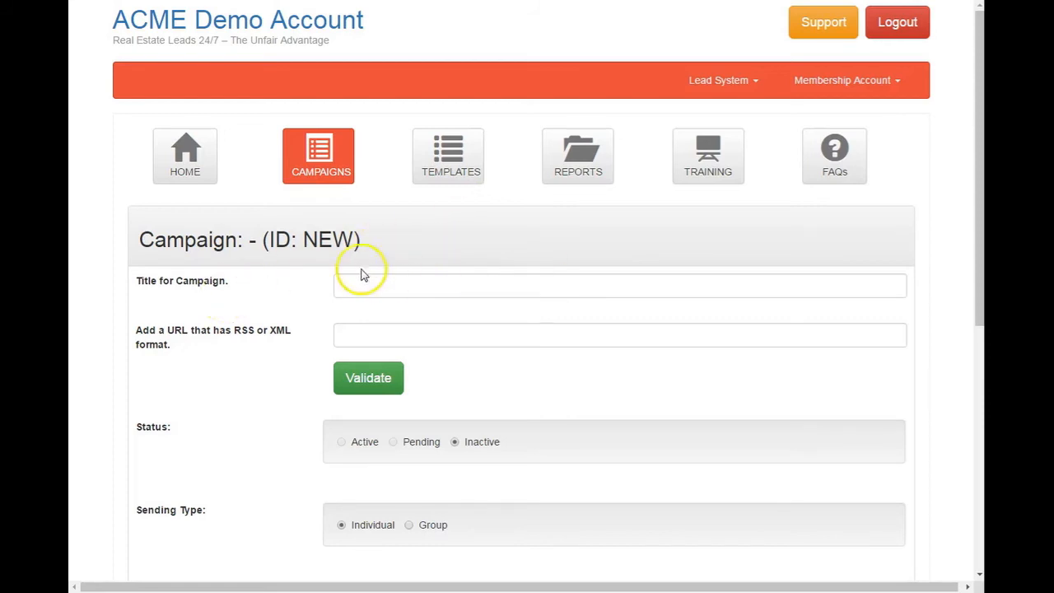
mouse_move(318, 173)
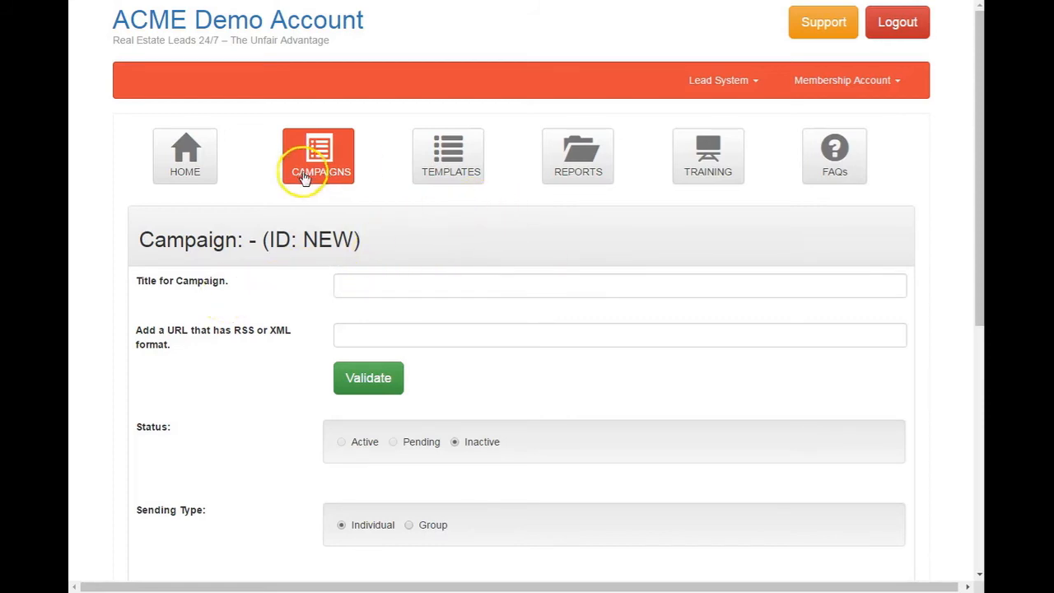
mouse_move(448, 154)
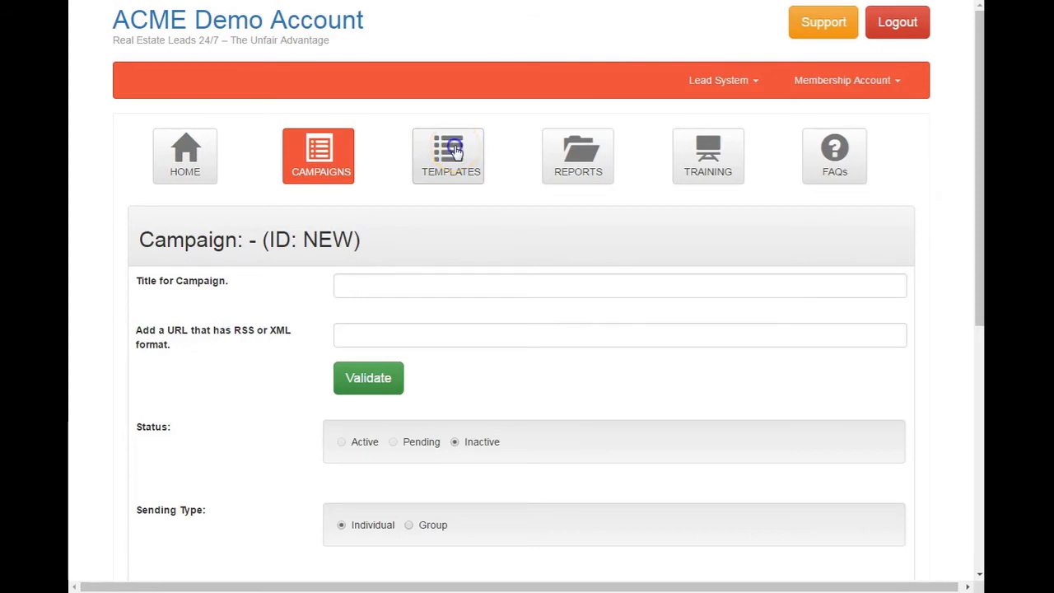
- Go to the Templates list and start editing Phoenix FSBO
left_click(449, 155)
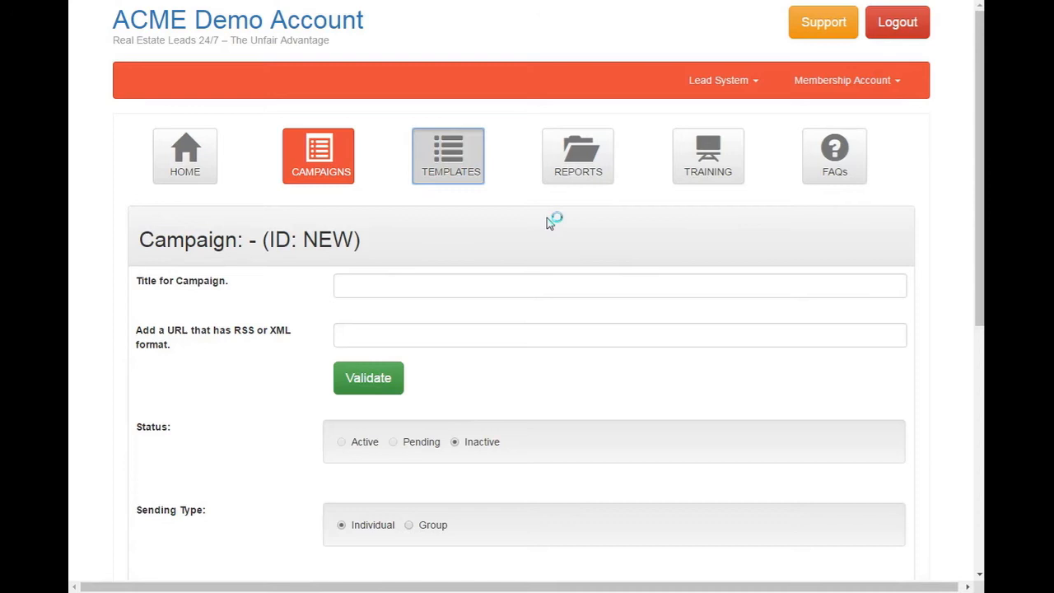
left_click(448, 156)
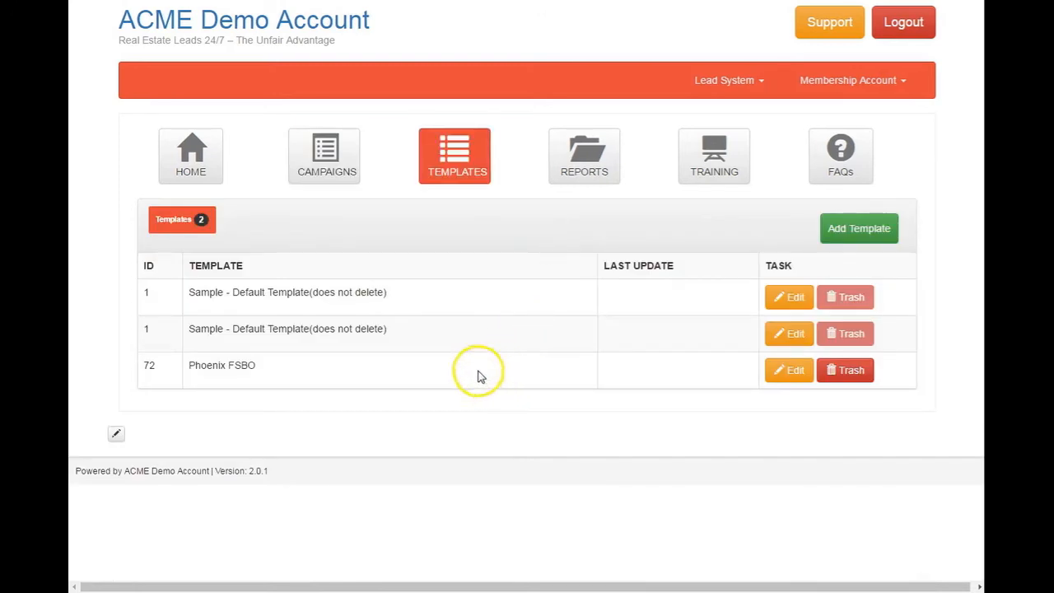
mouse_move(227, 431)
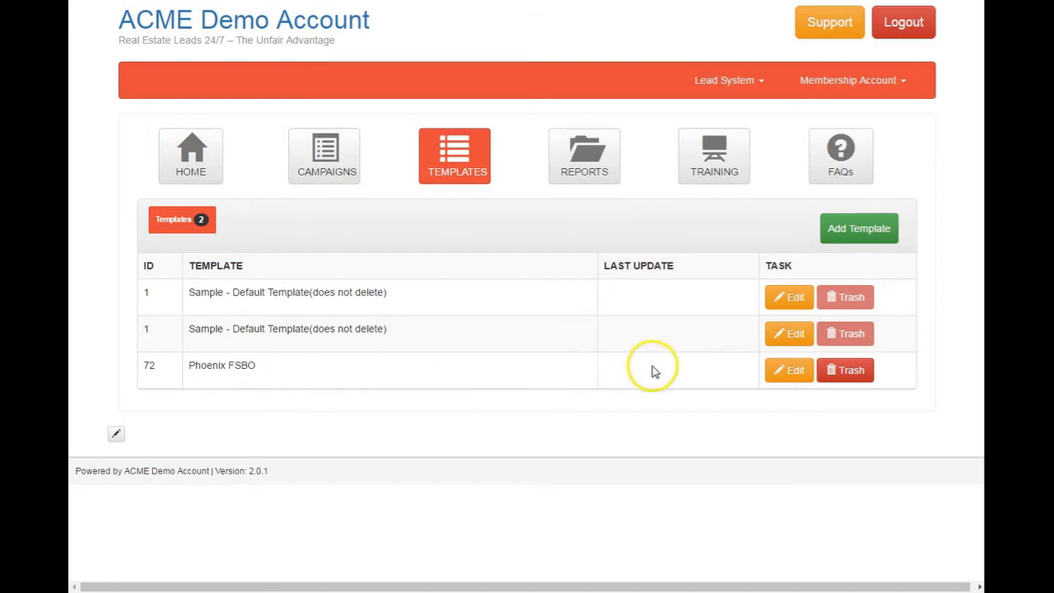
mouse_move(888, 333)
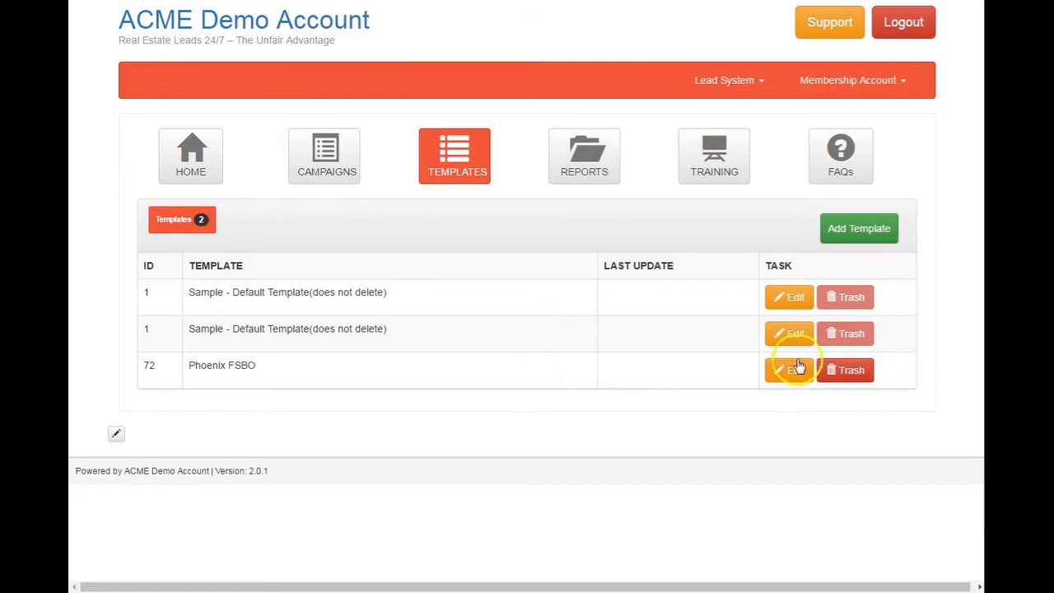
left_click(788, 370)
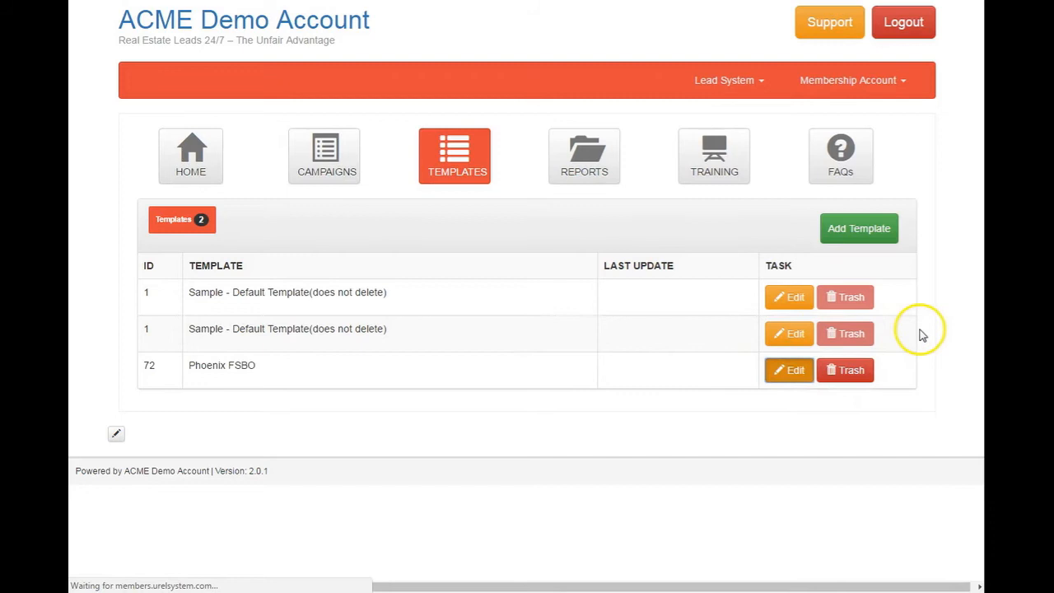
mouse_move(289, 280)
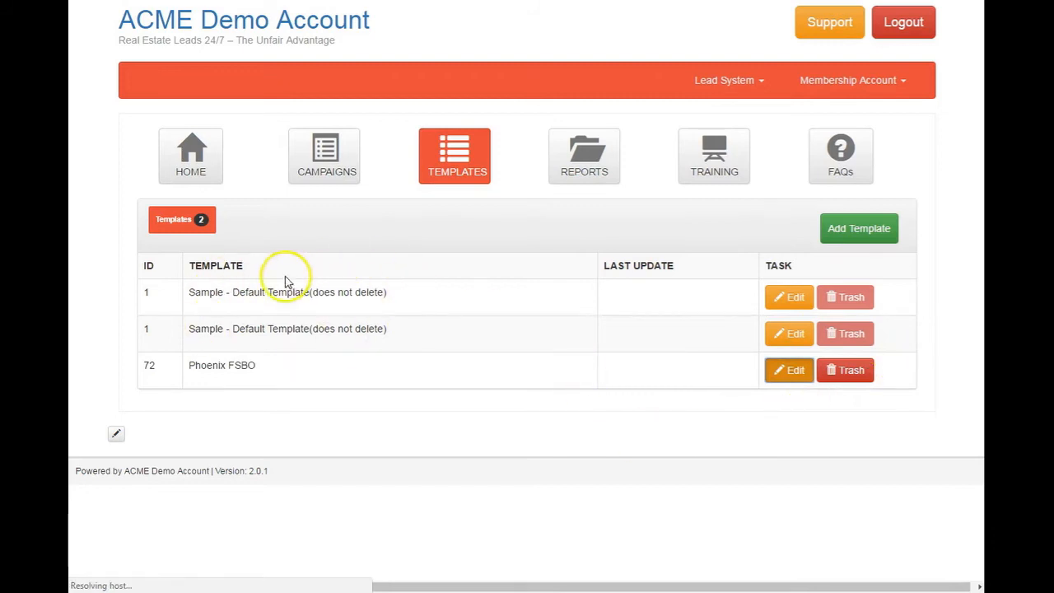
- Review the Phoenix FSBO editor, scrolling back up to its title
left_click(788, 370)
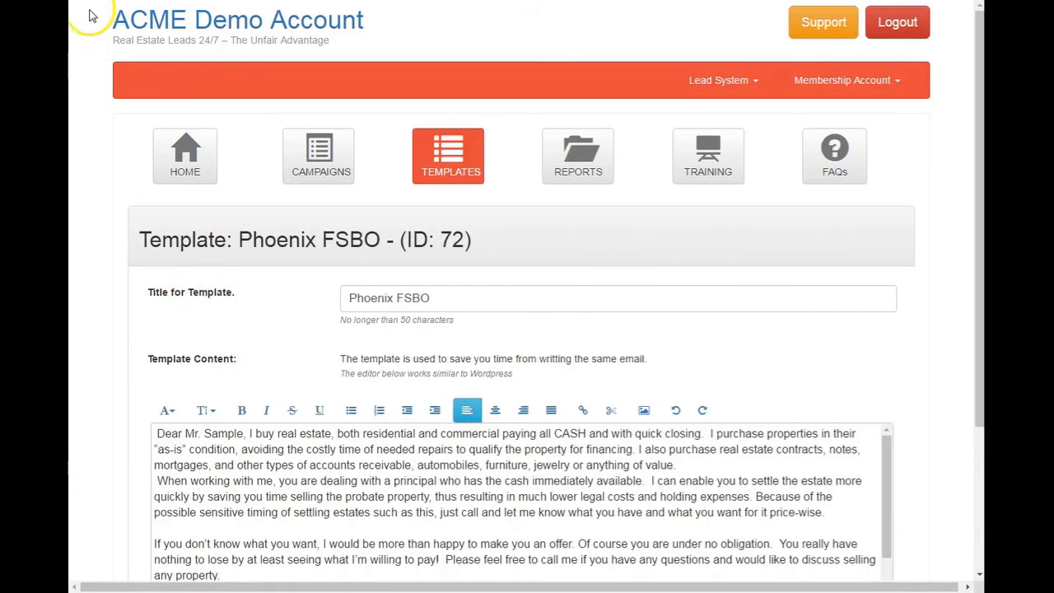
mouse_move(91, 47)
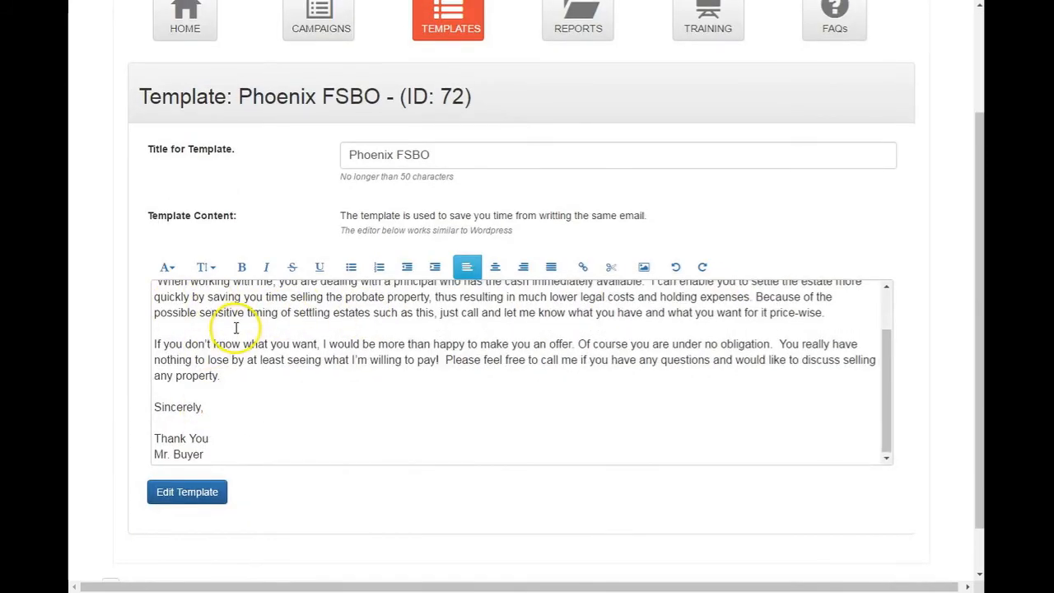
scroll("up", 3)
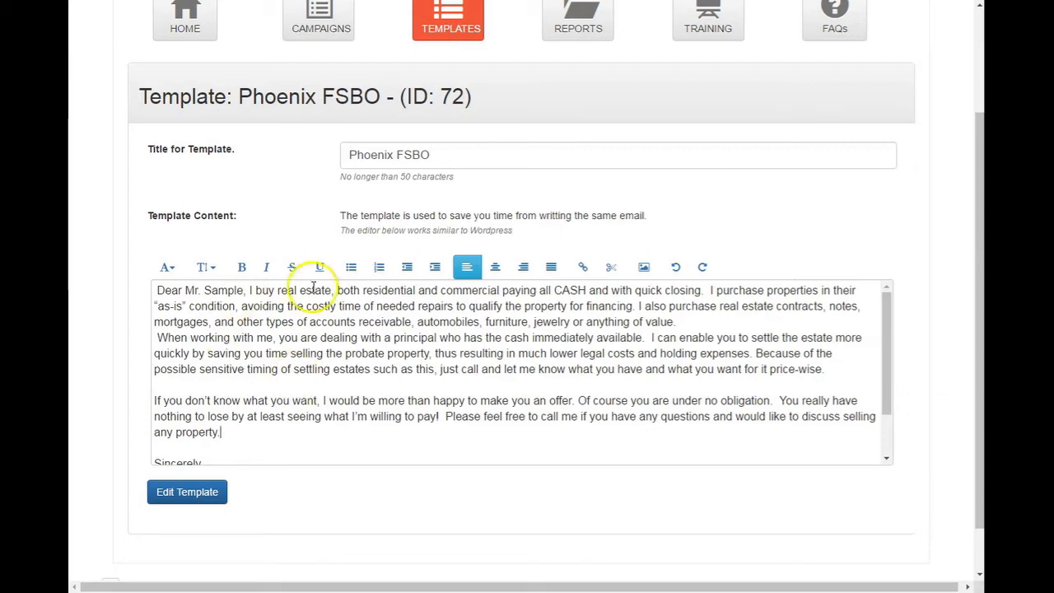
mouse_move(98, 242)
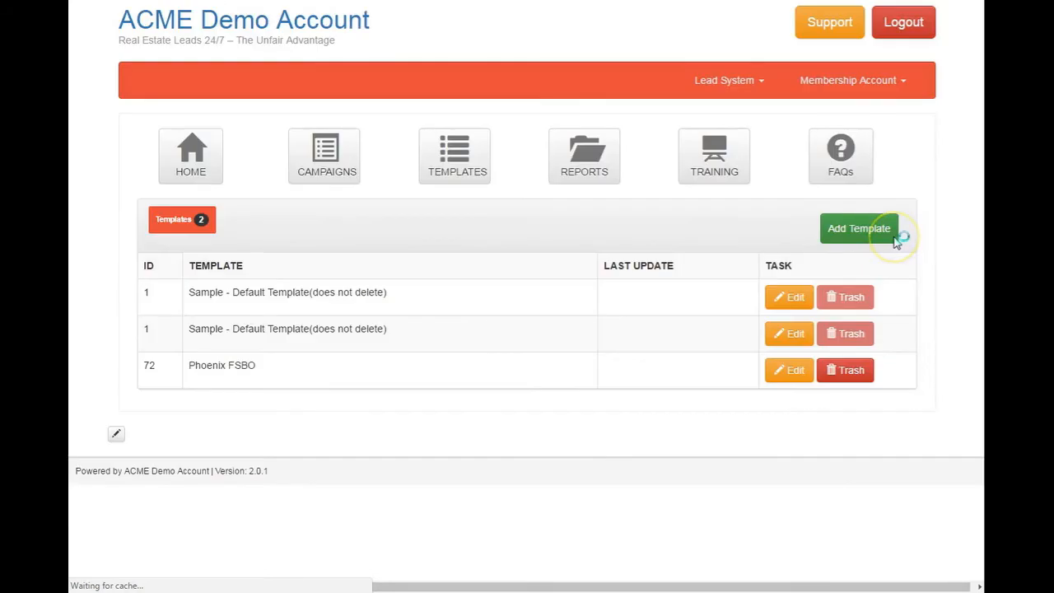
left_click(455, 155)
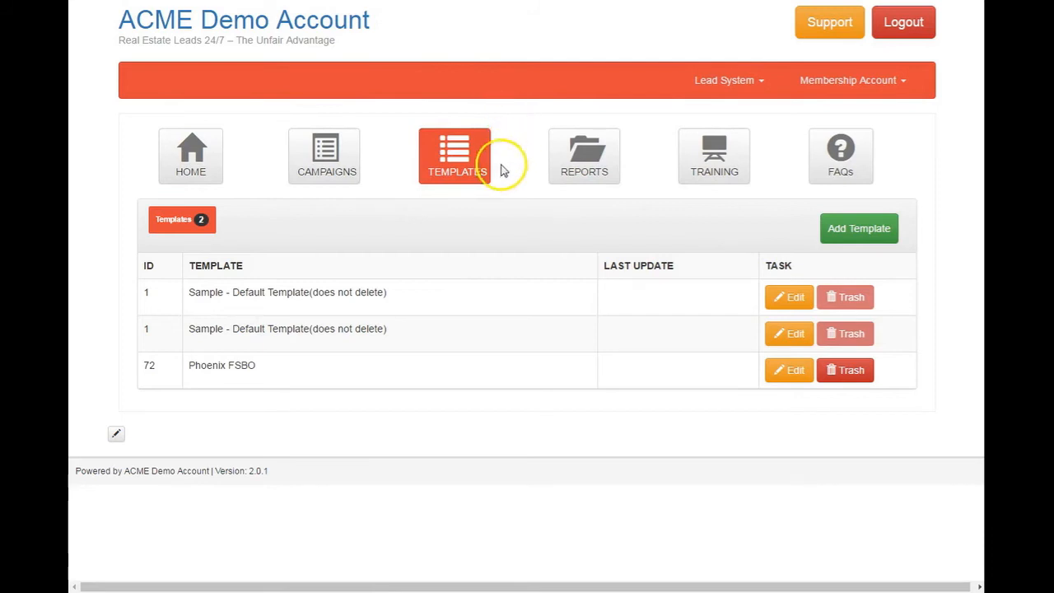
mouse_move(208, 304)
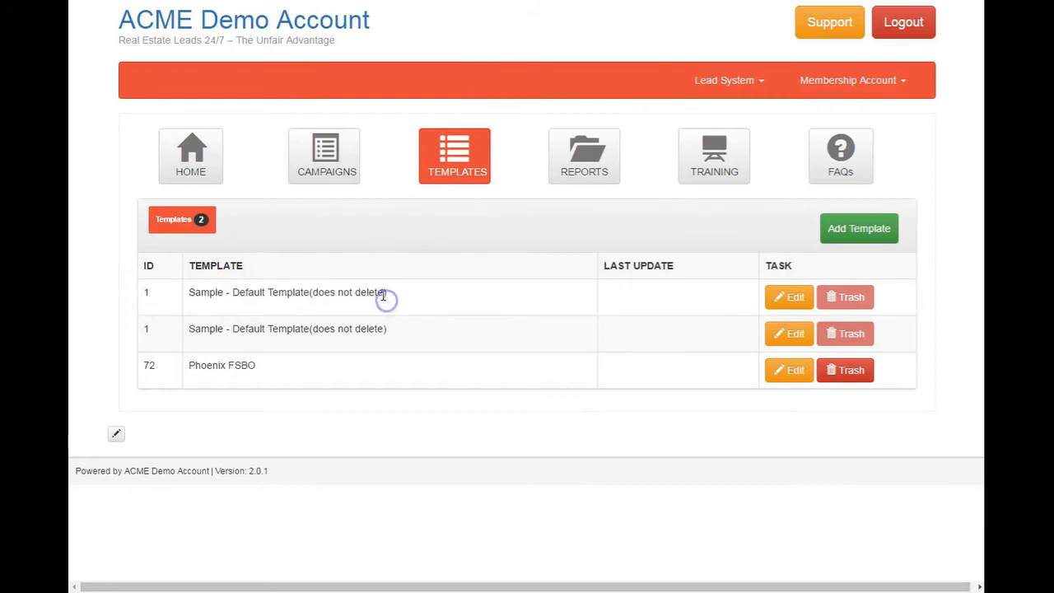
mouse_move(584, 204)
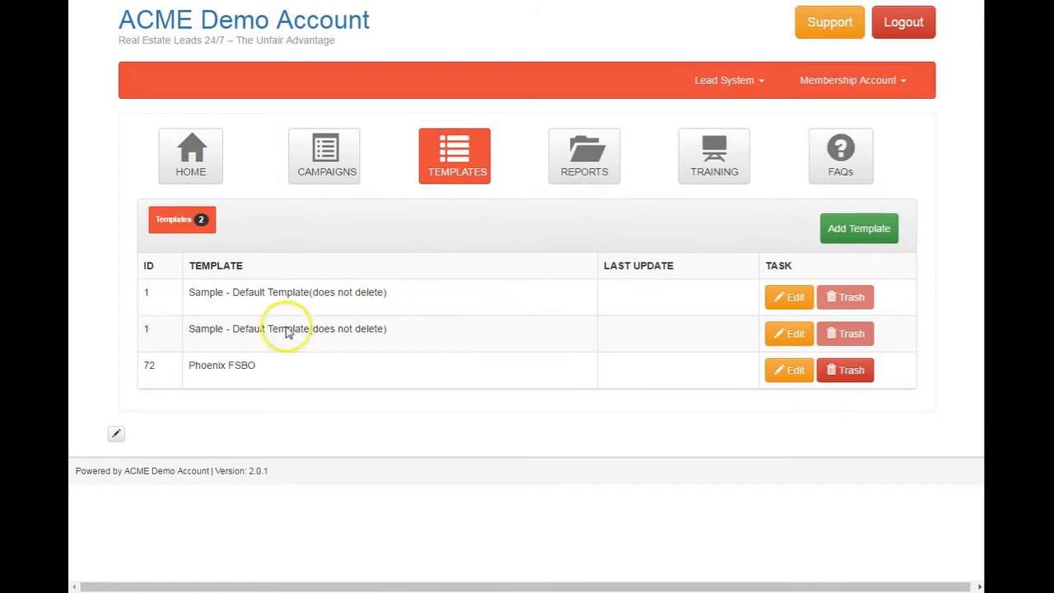
mouse_move(509, 200)
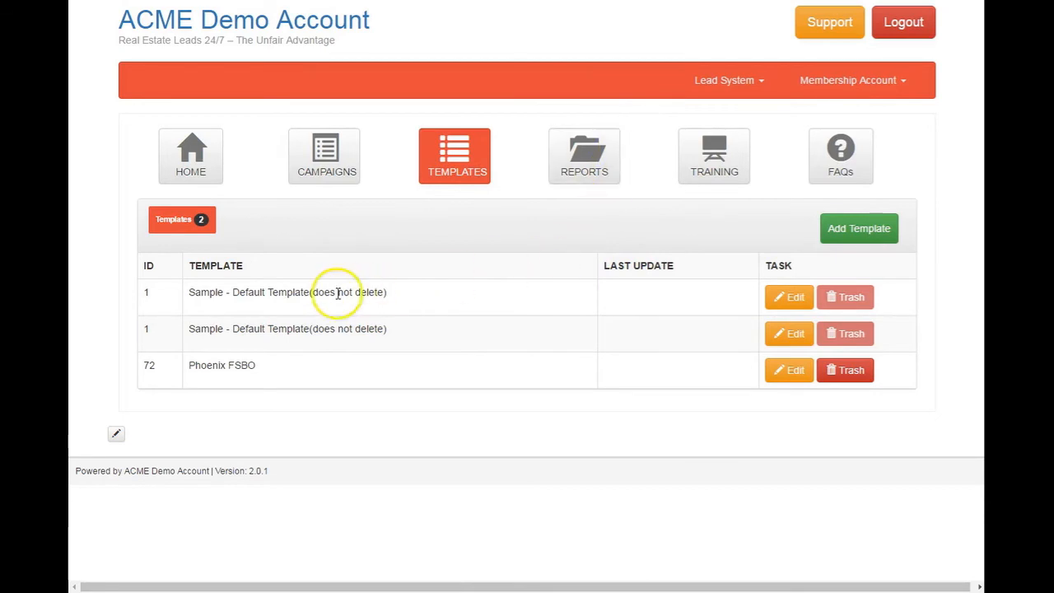
mouse_move(646, 225)
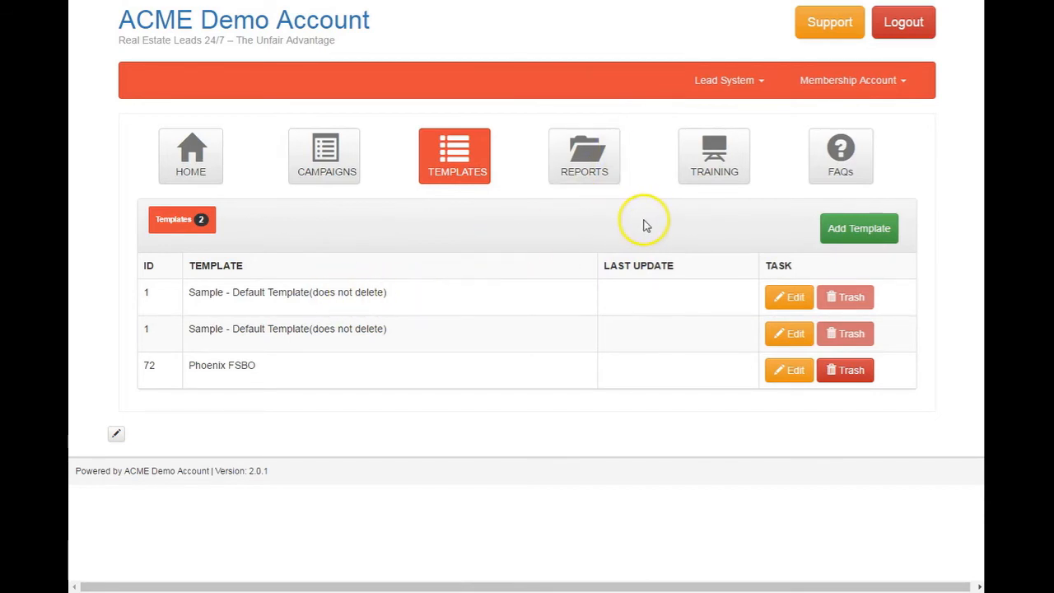
mouse_move(584, 156)
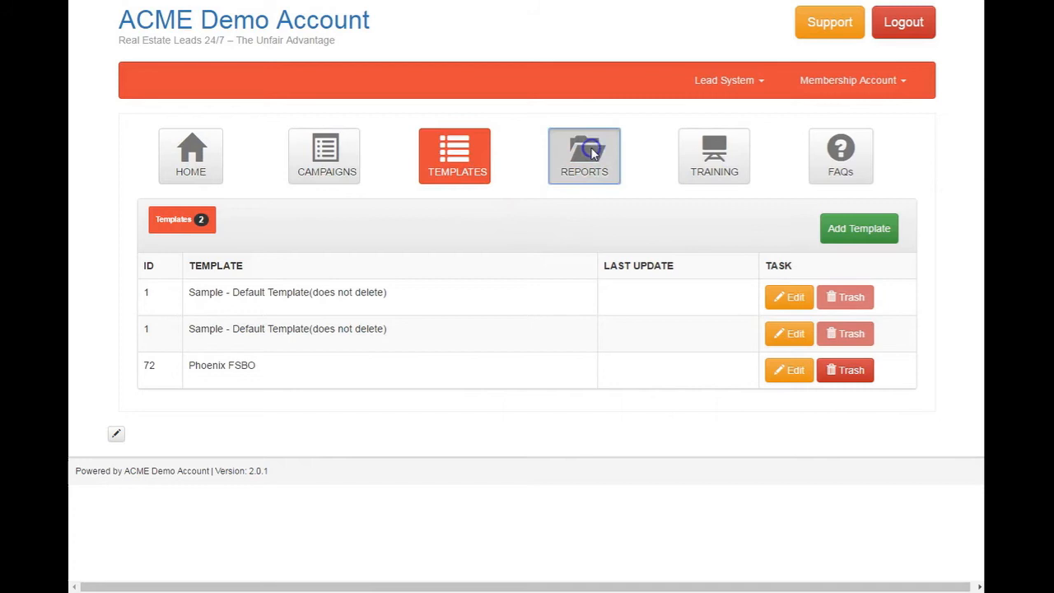
left_click(584, 155)
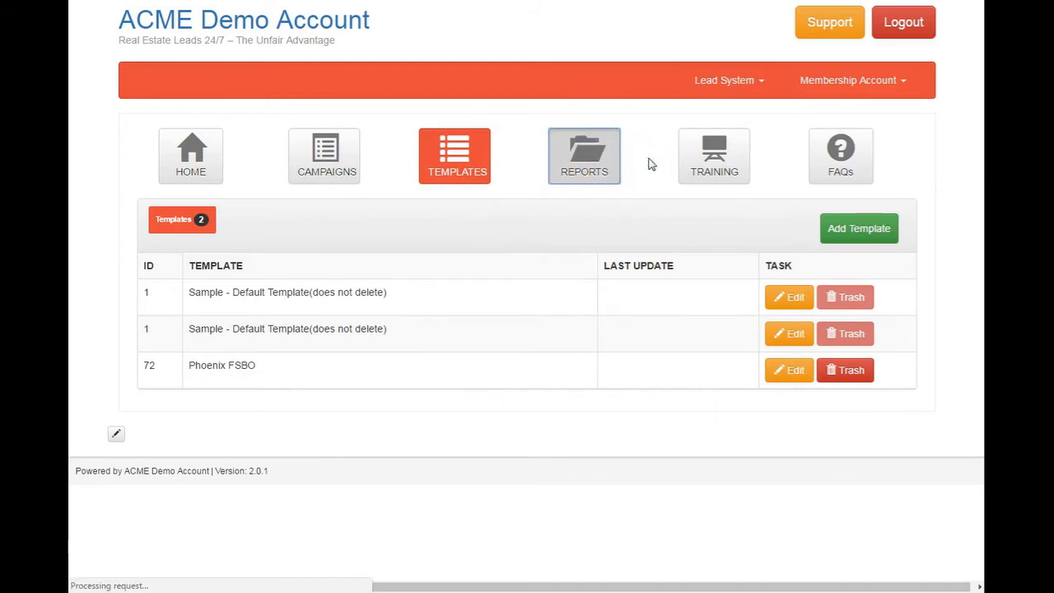
- View Reports and highlight campaign figures like Ebay Test's 30-day and total sent counts
left_click(584, 155)
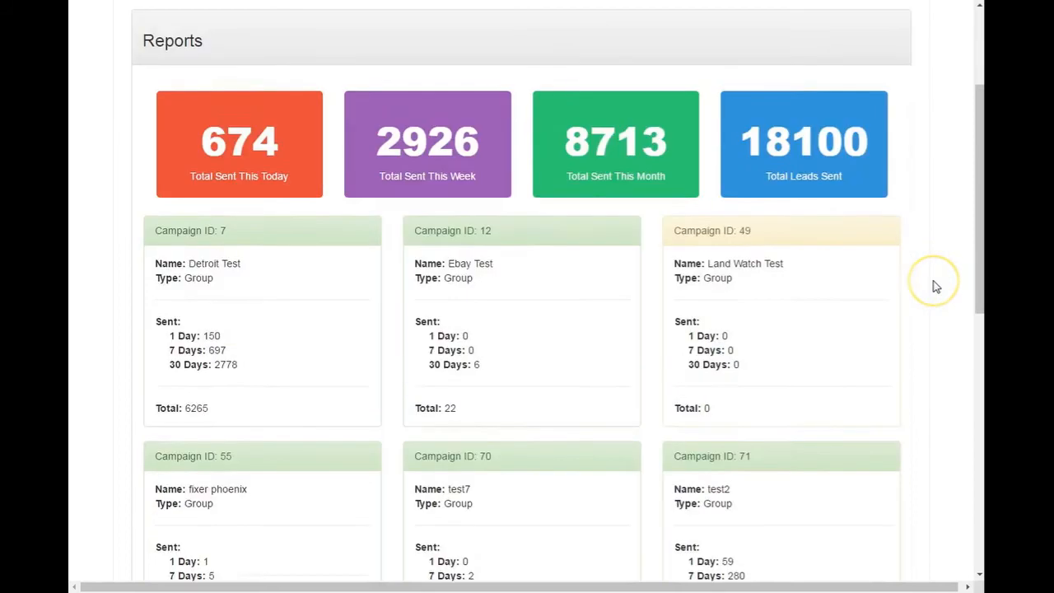
scroll("down", 3)
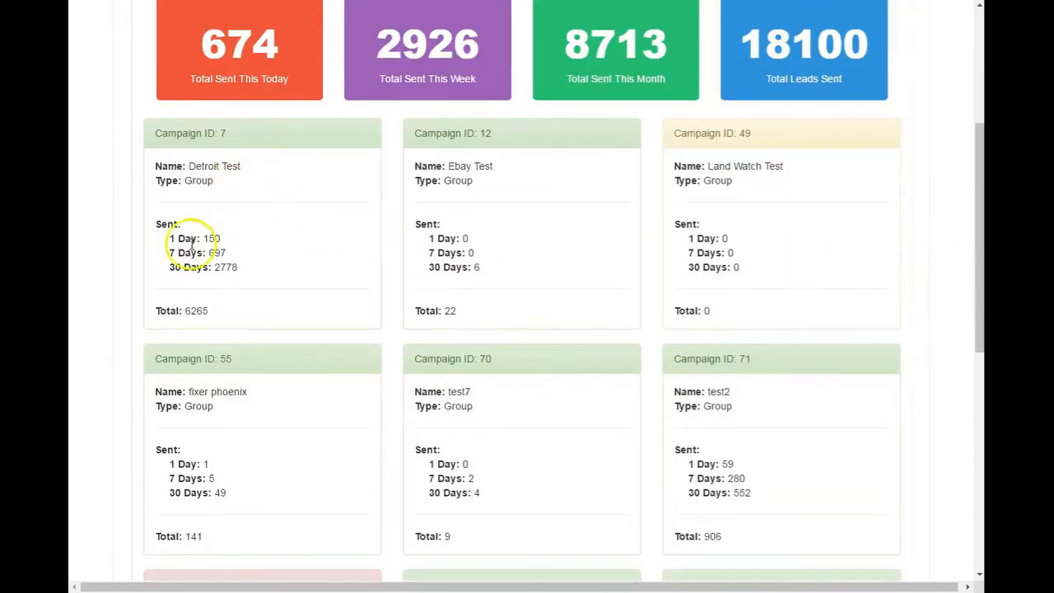
double_click(196, 239)
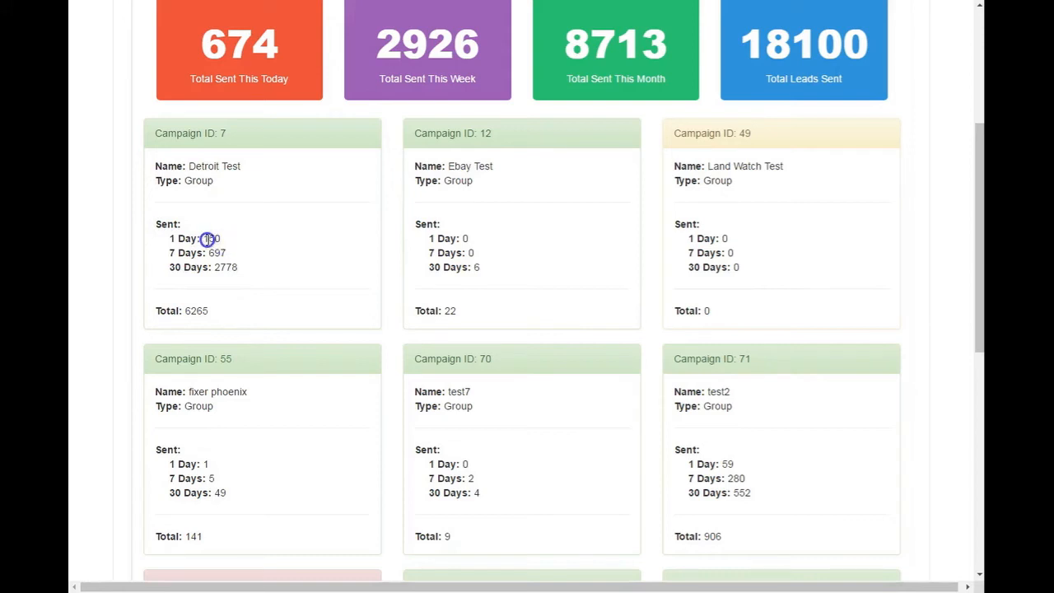
double_click(210, 238)
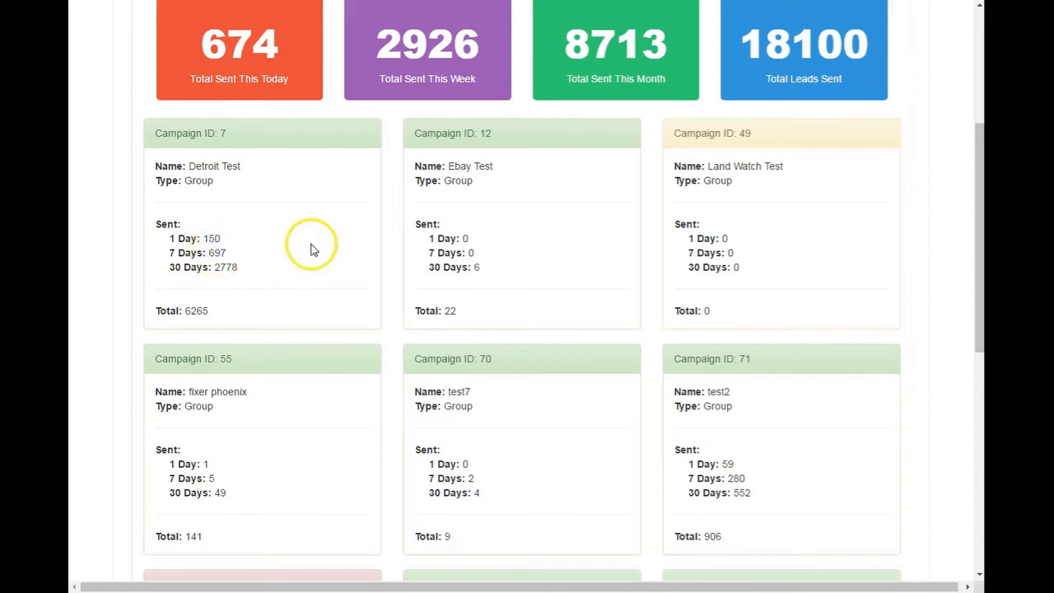
mouse_move(455, 132)
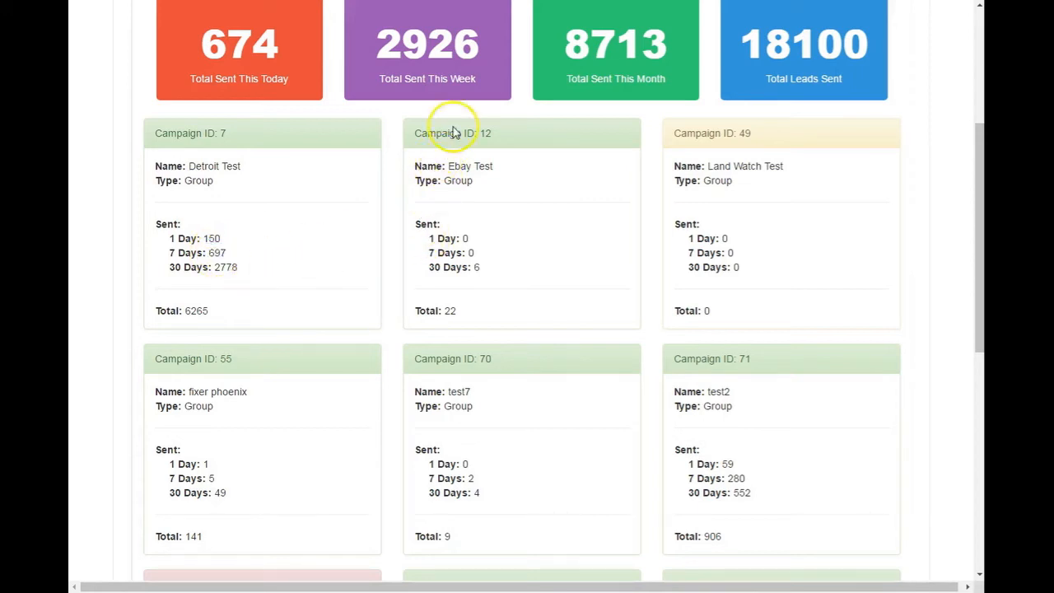
double_click(470, 165)
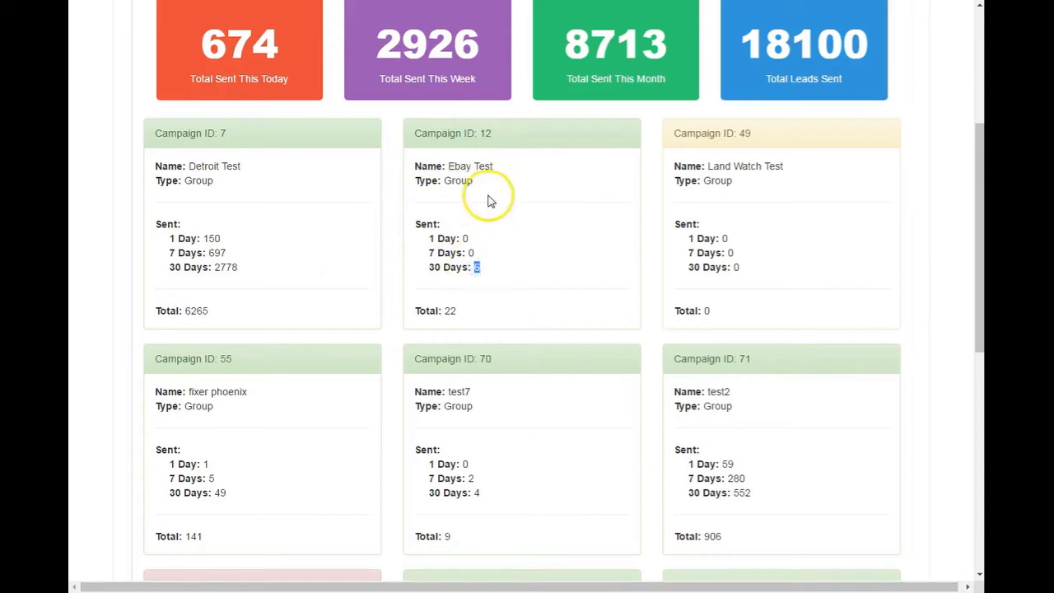
double_click(469, 165)
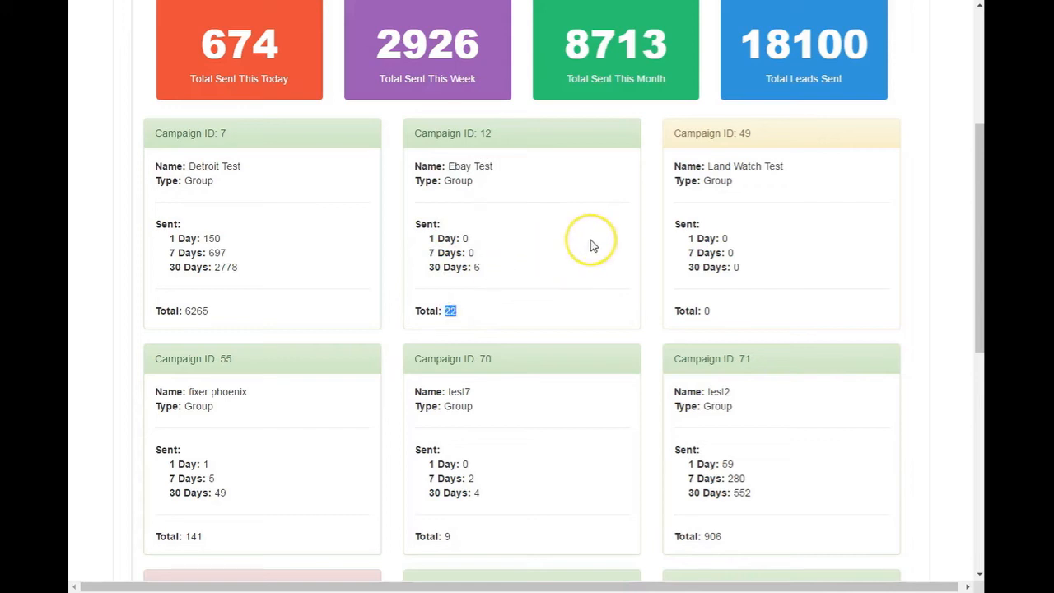
mouse_move(479, 270)
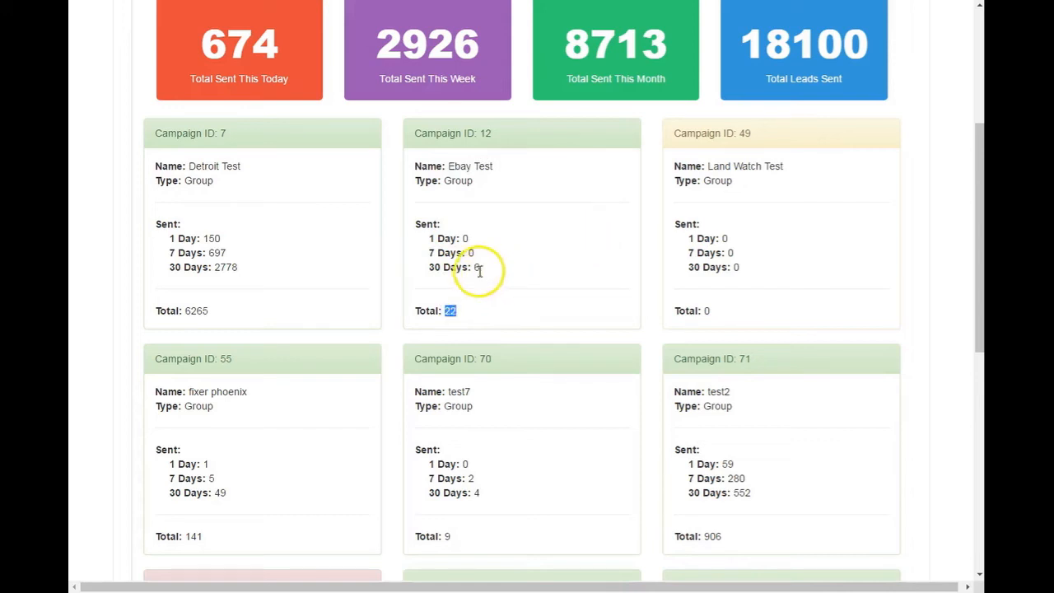
mouse_move(577, 253)
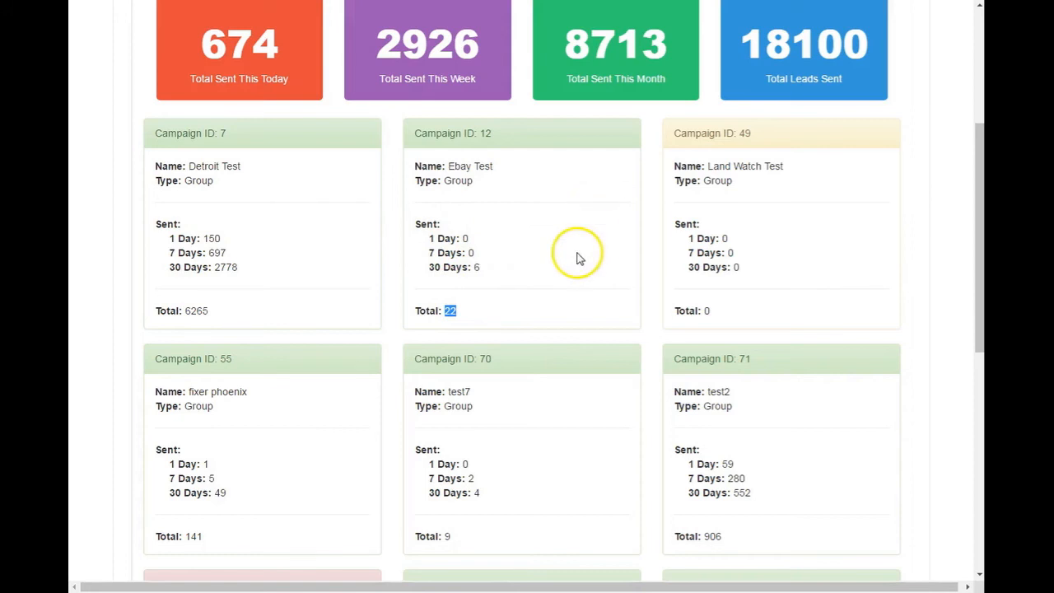
mouse_move(519, 237)
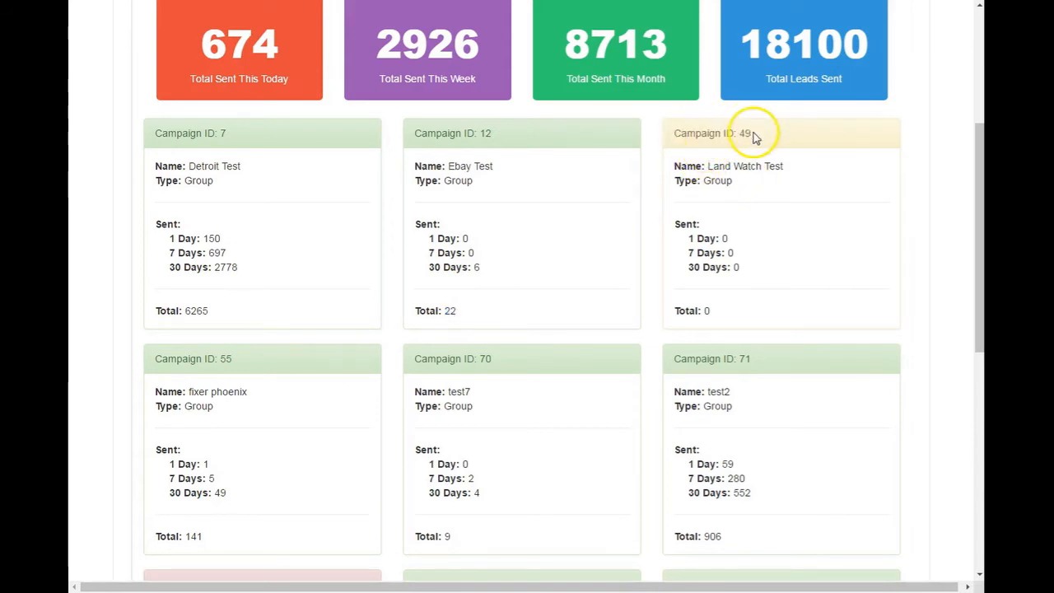
mouse_move(723, 256)
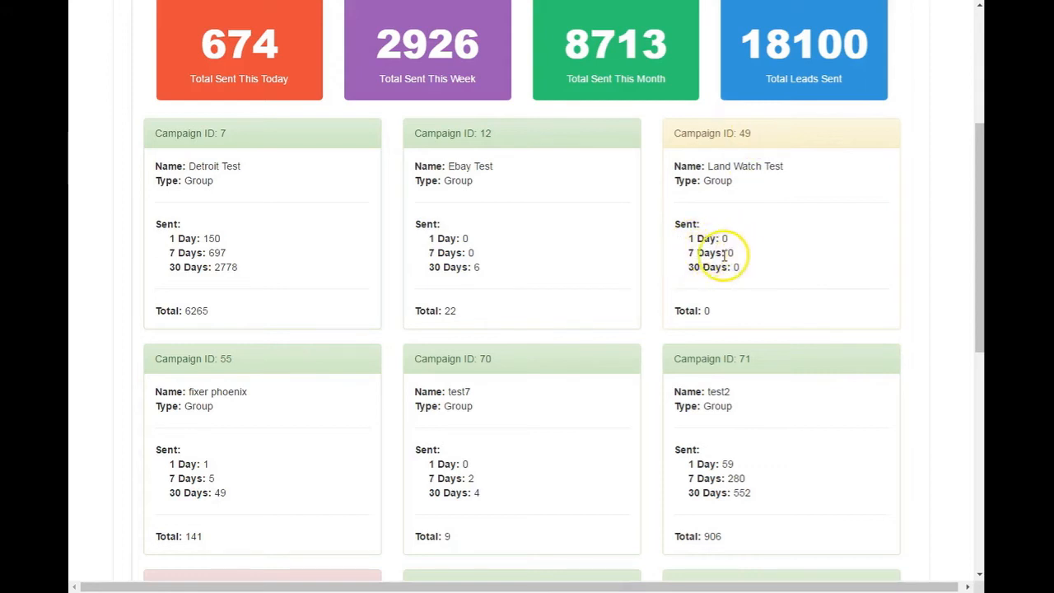
mouse_move(821, 236)
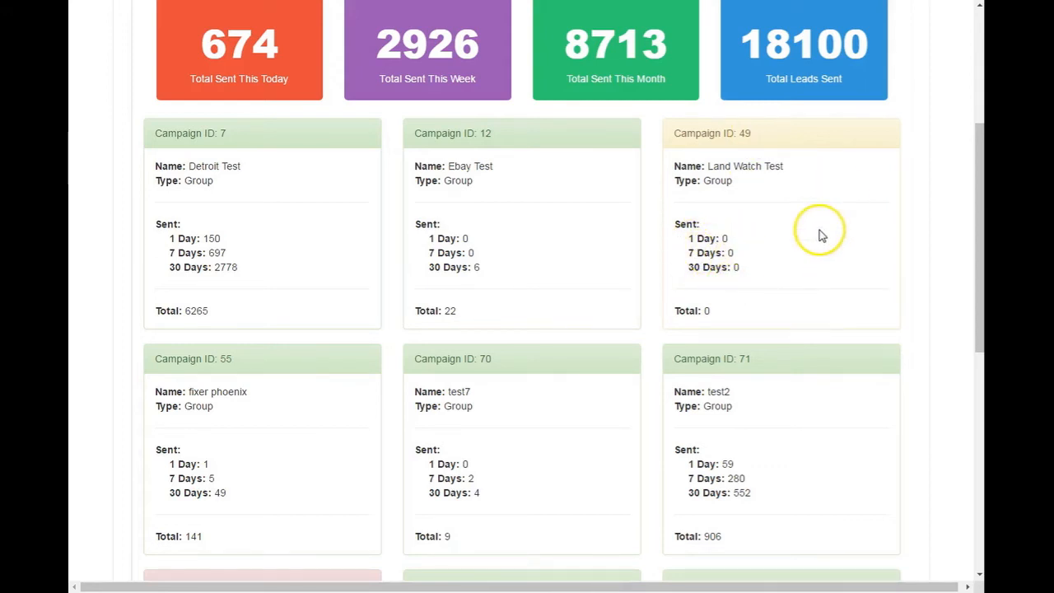
scroll("down", 3)
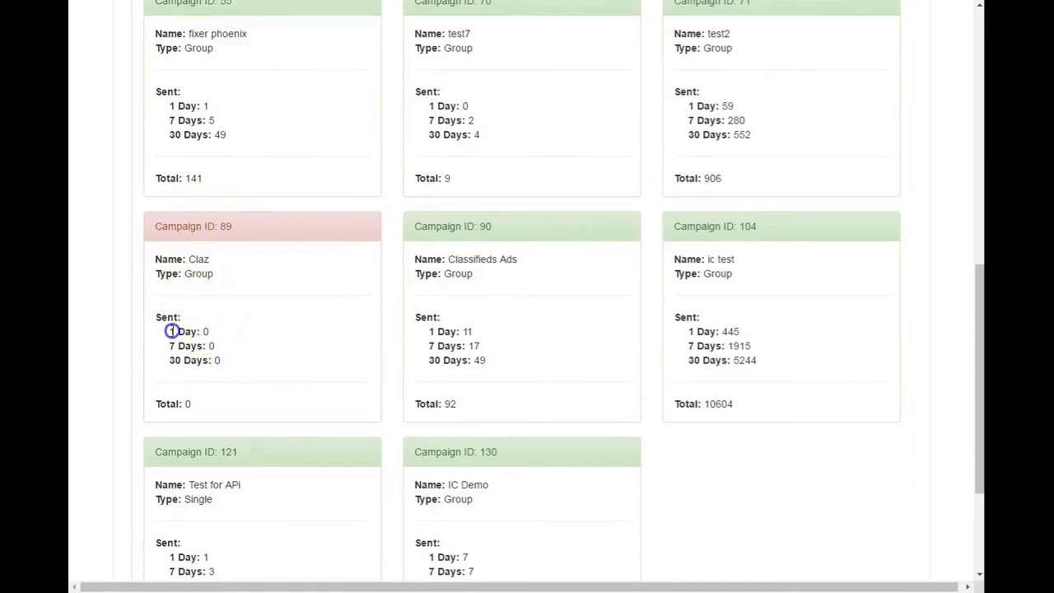
double_click(185, 331)
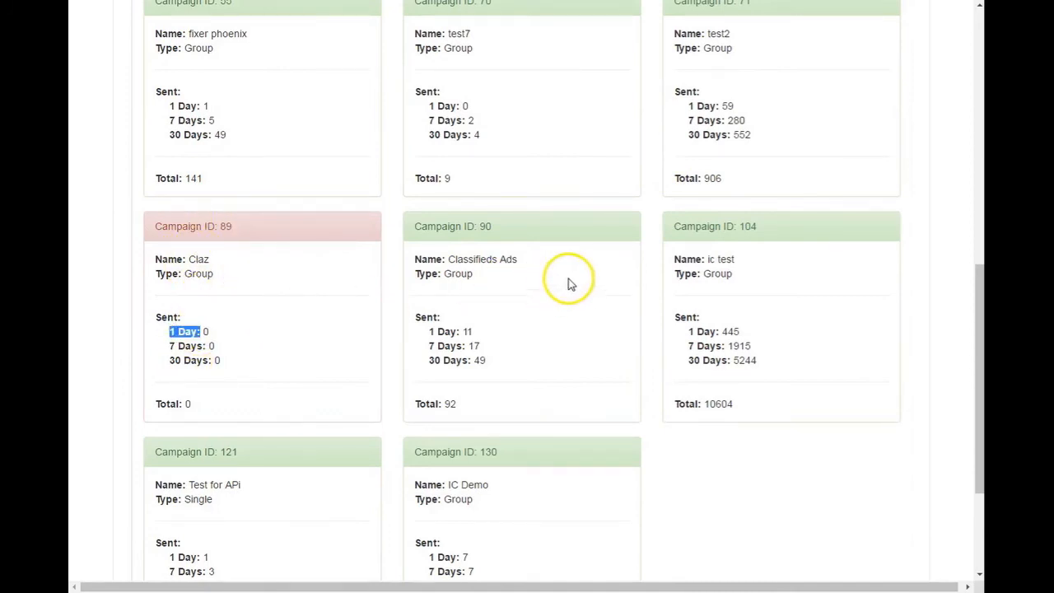
mouse_move(933, 214)
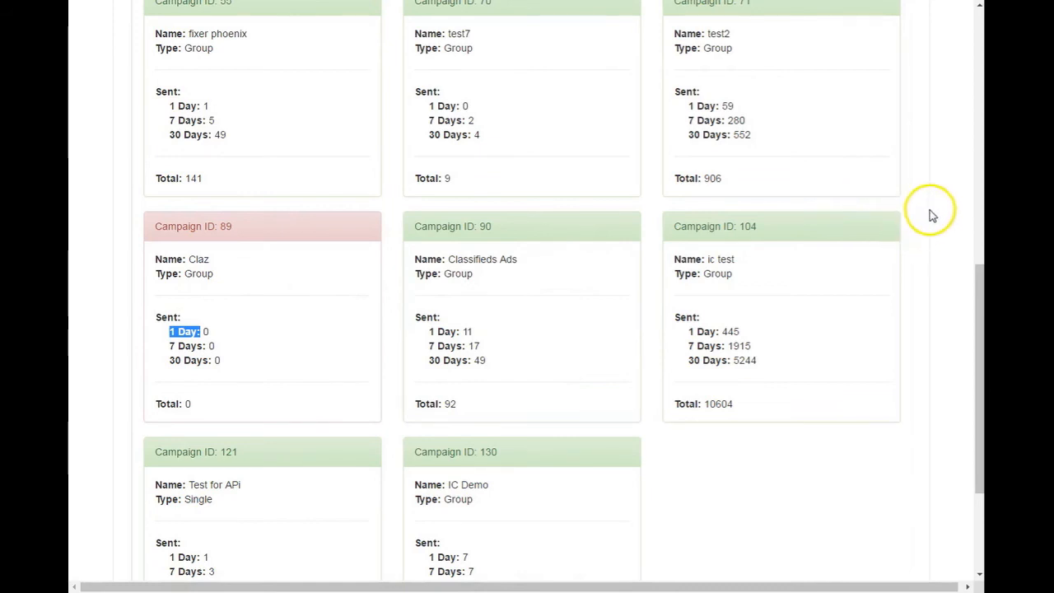
mouse_move(917, 183)
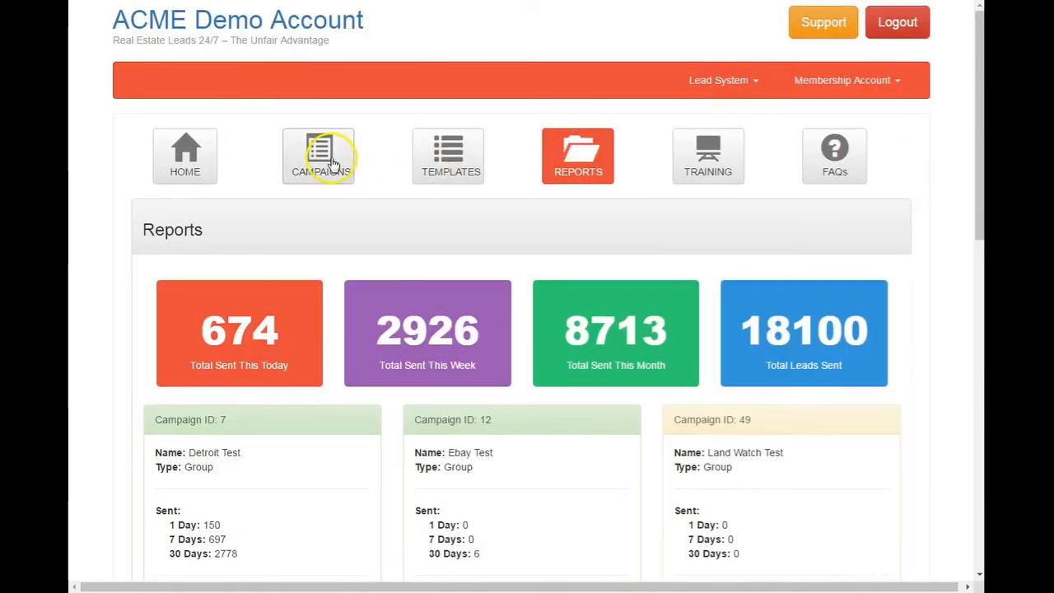
mouse_move(943, 204)
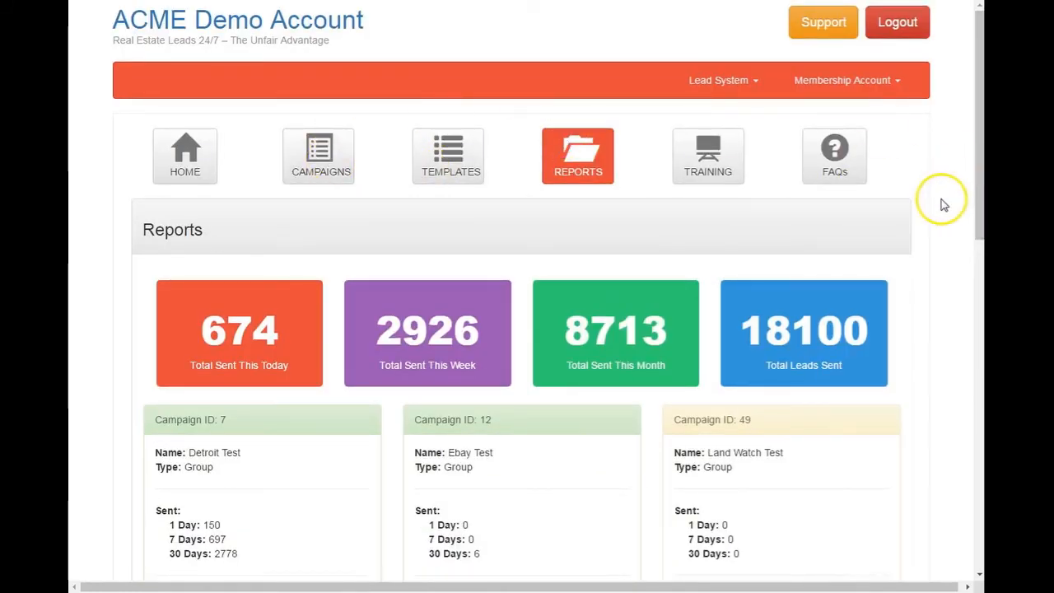
mouse_move(944, 204)
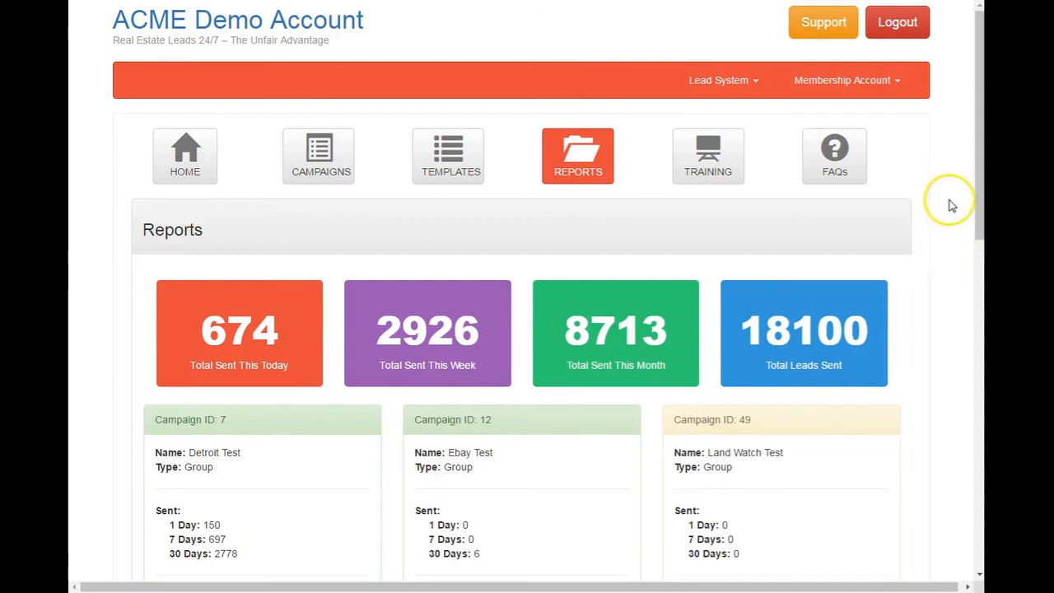
scroll("down", 3)
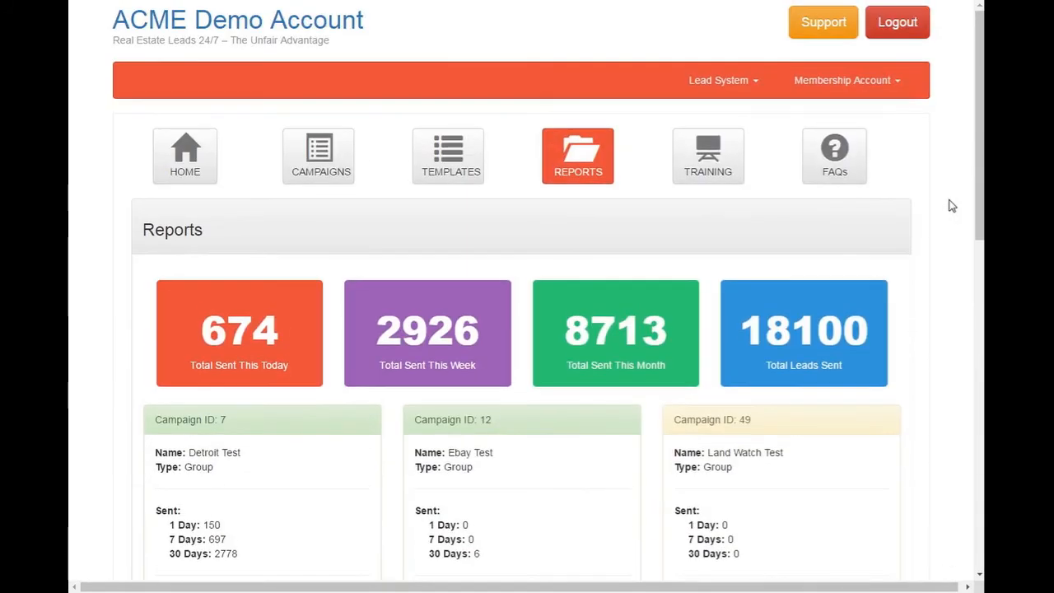
left_click(708, 156)
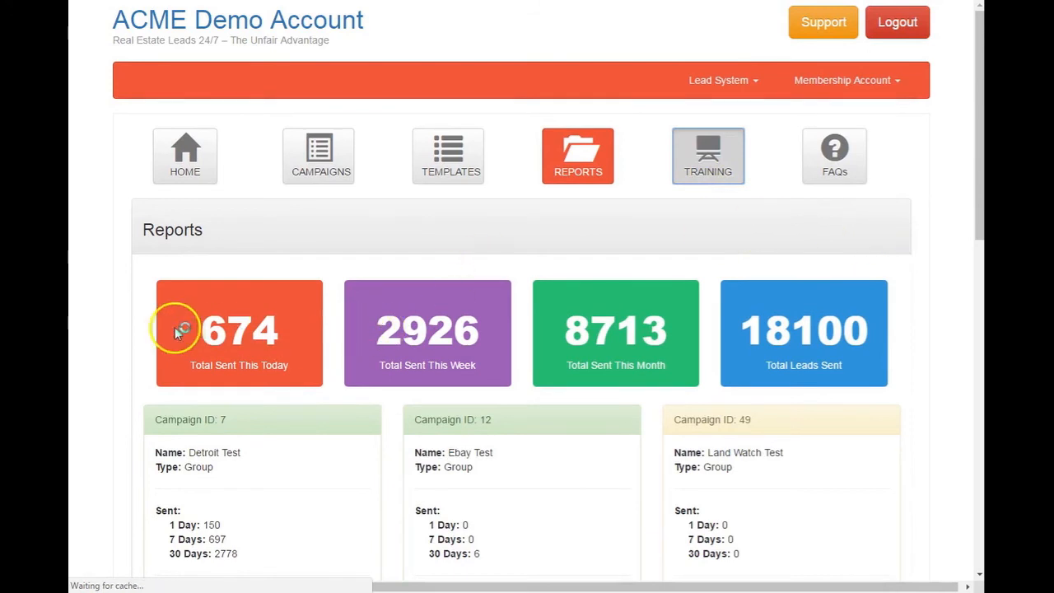
- Go to Training and scroll down to the getting-started video
left_click(707, 155)
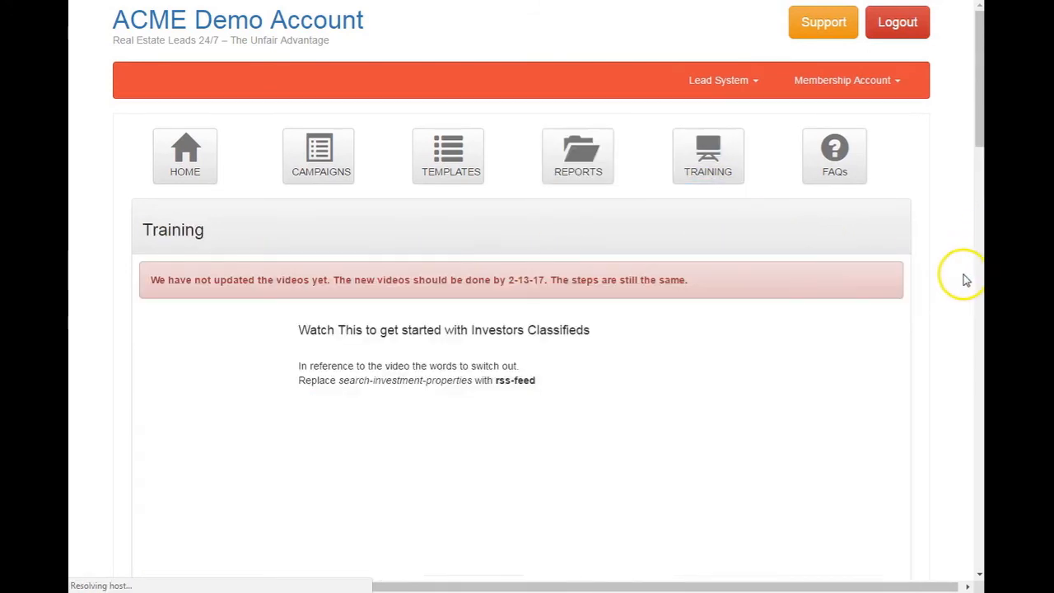
left_click(707, 156)
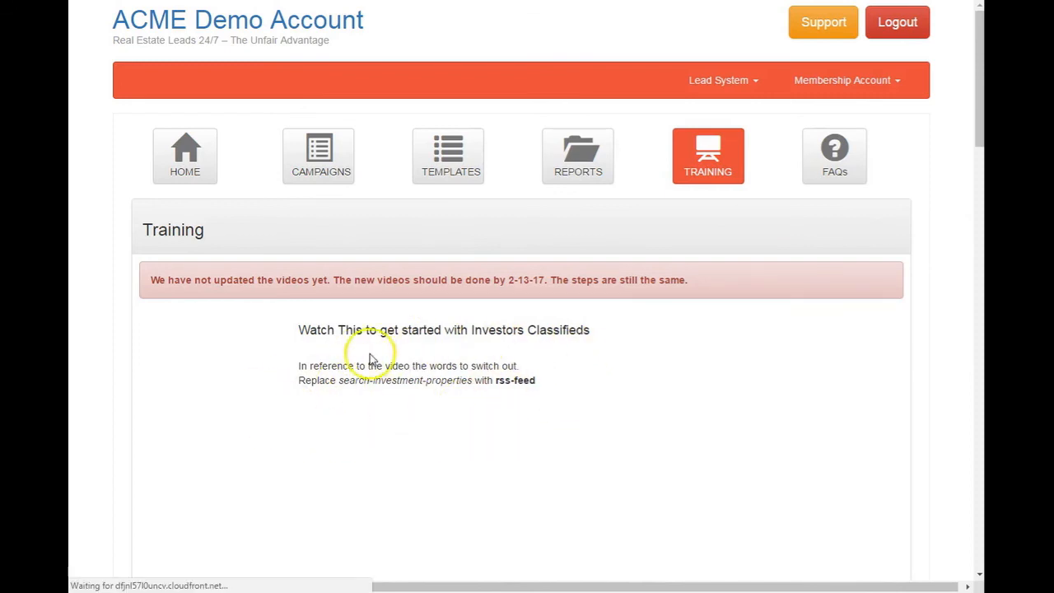
mouse_move(474, 344)
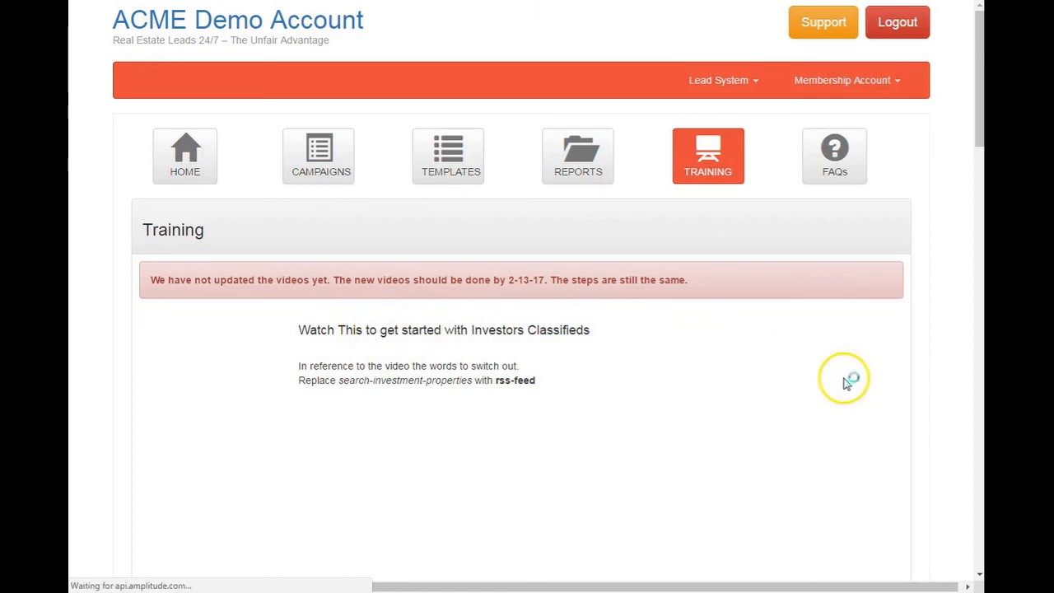
scroll("down", 3)
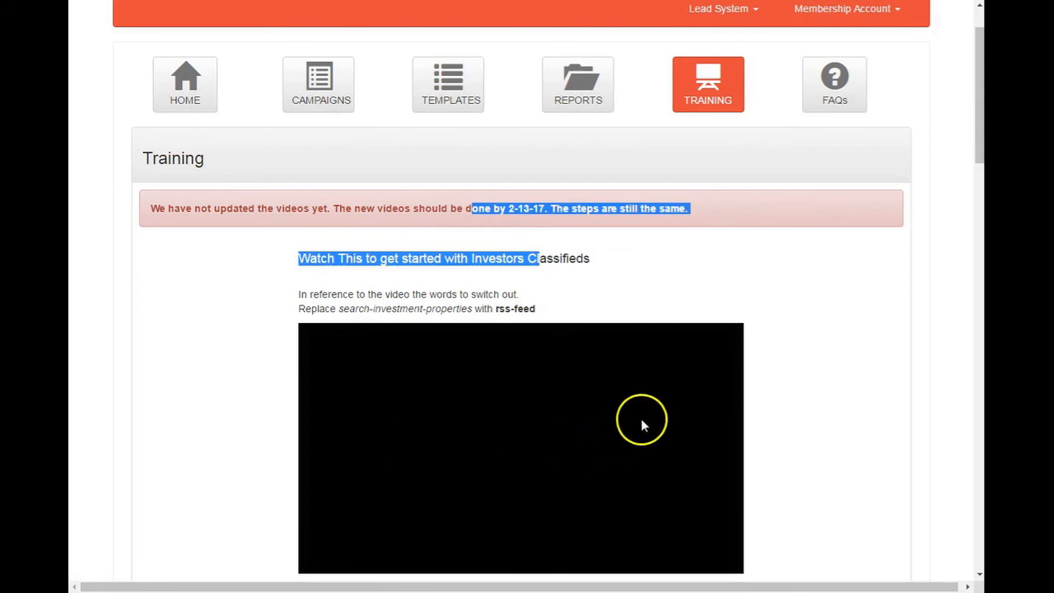
scroll("down", 3)
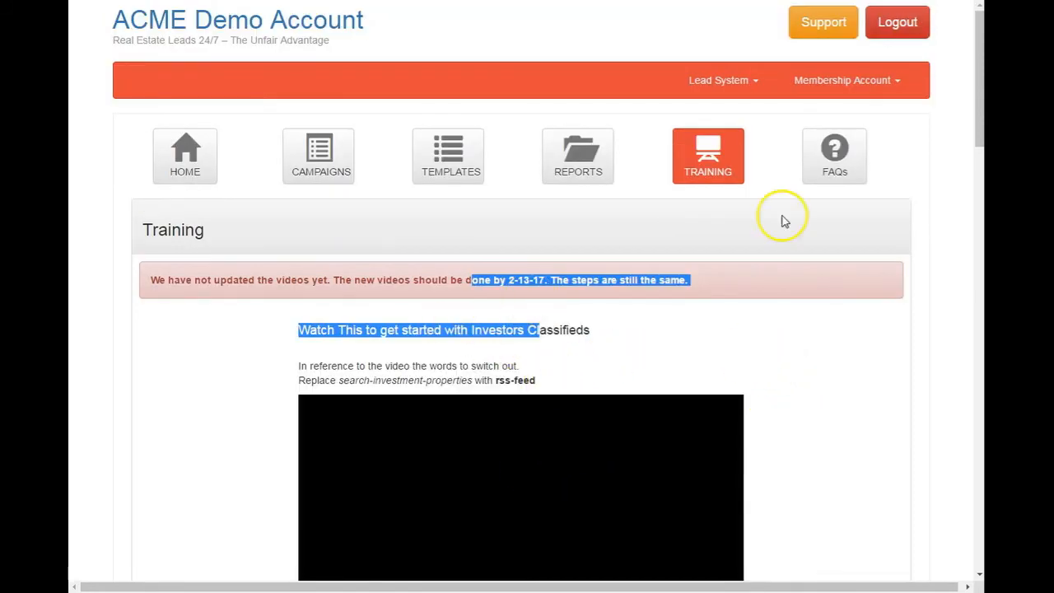
mouse_move(834, 156)
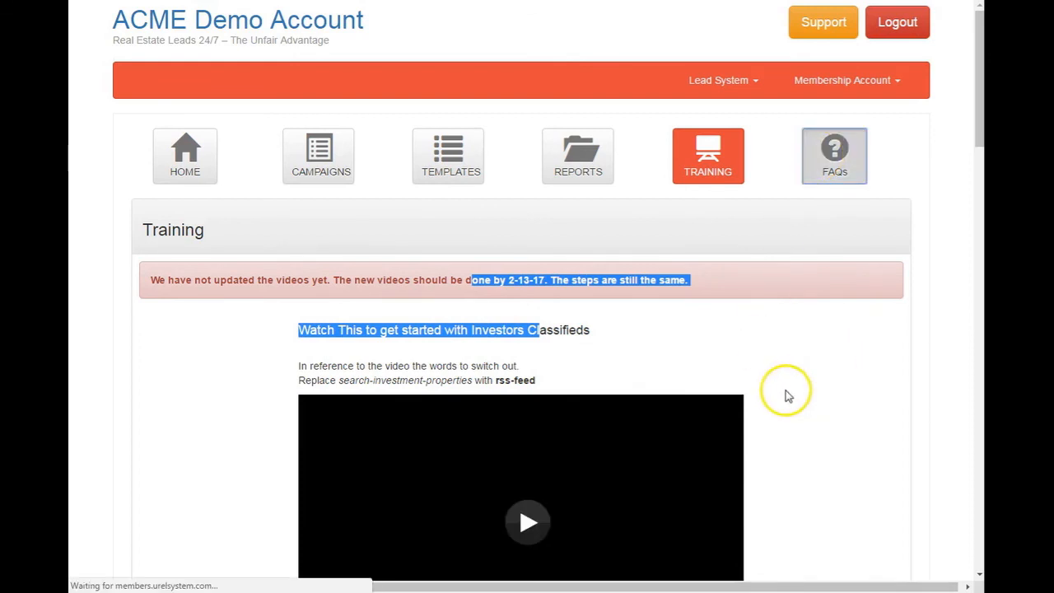
mouse_move(830, 396)
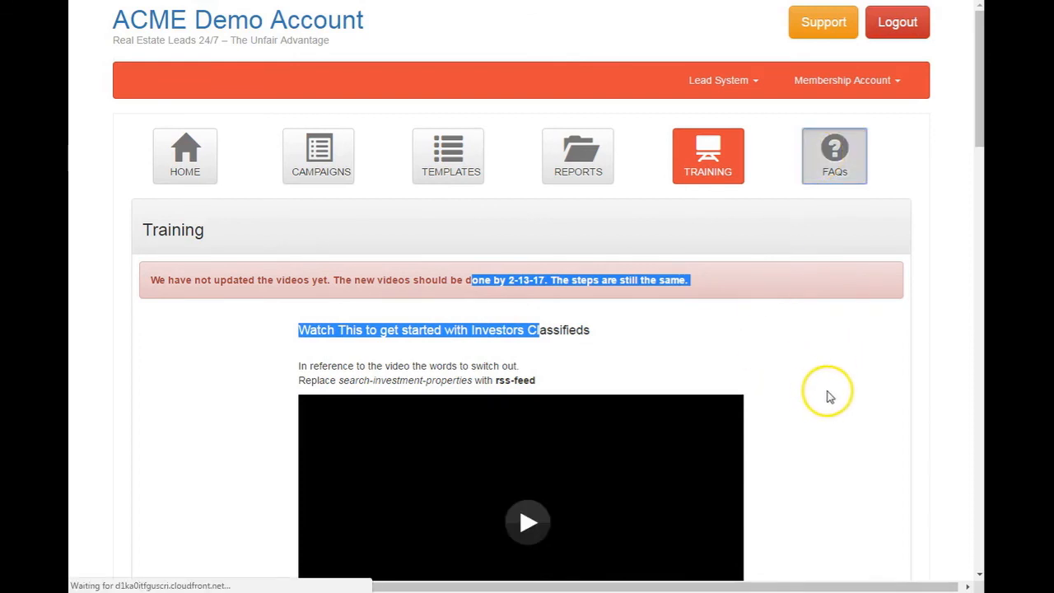
- Scroll through FAQs on templates, RSS feed pages and missing leads
left_click(835, 156)
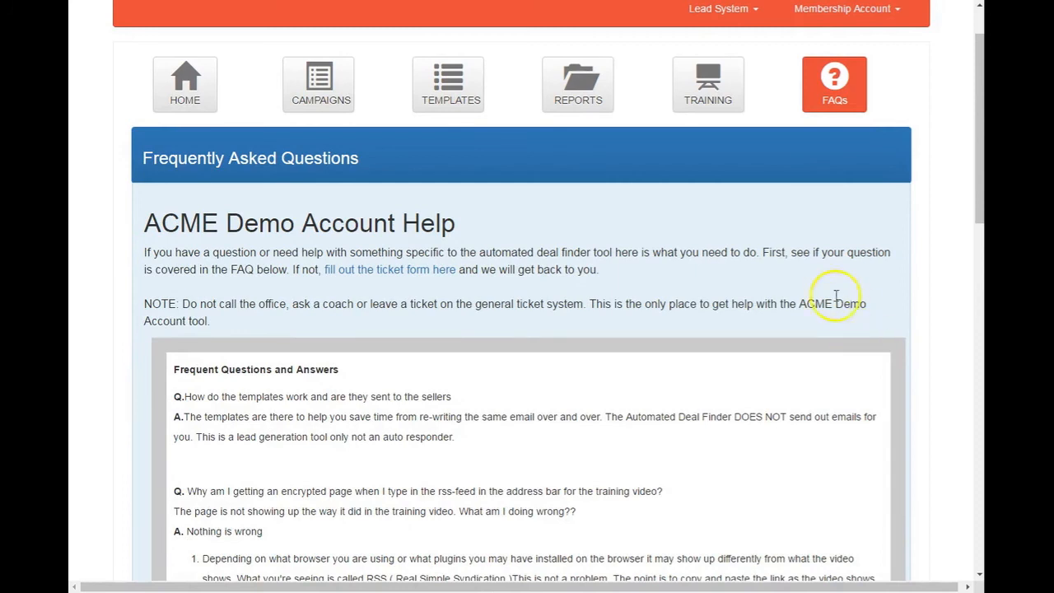
scroll("down", 3)
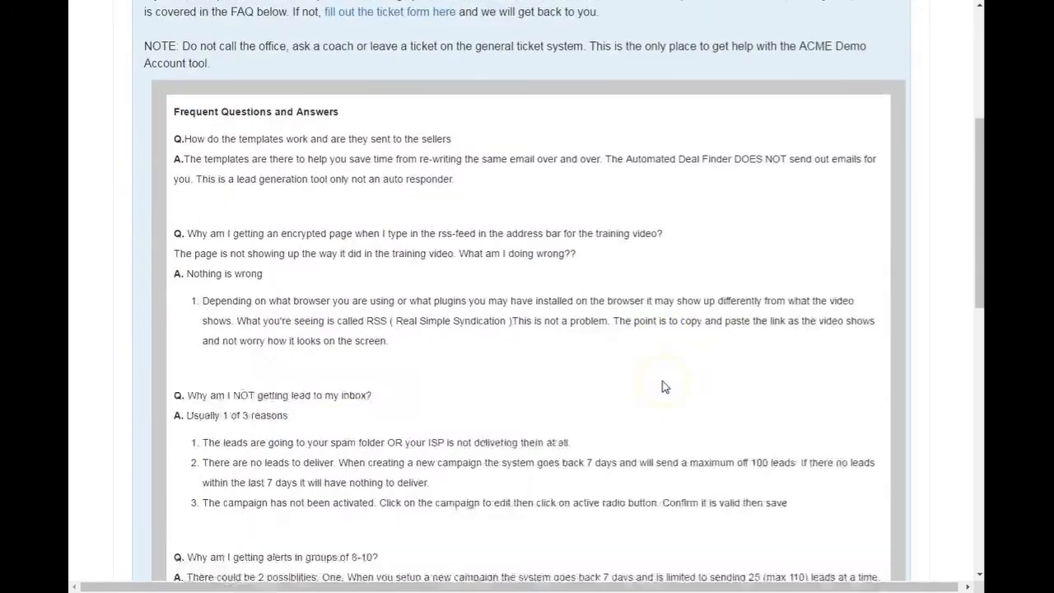
scroll("down", 3)
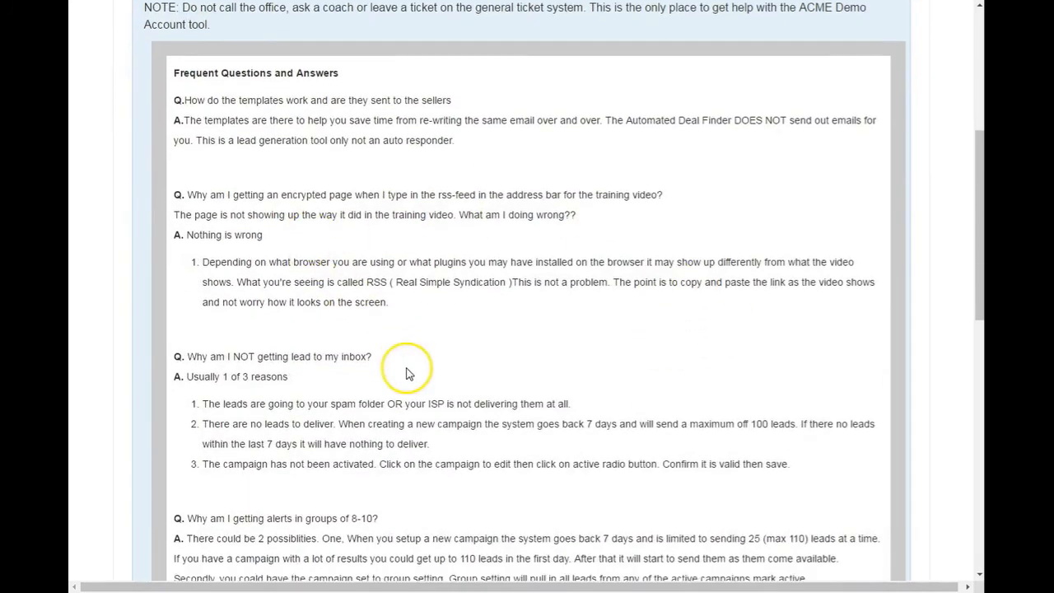
scroll("down", 3)
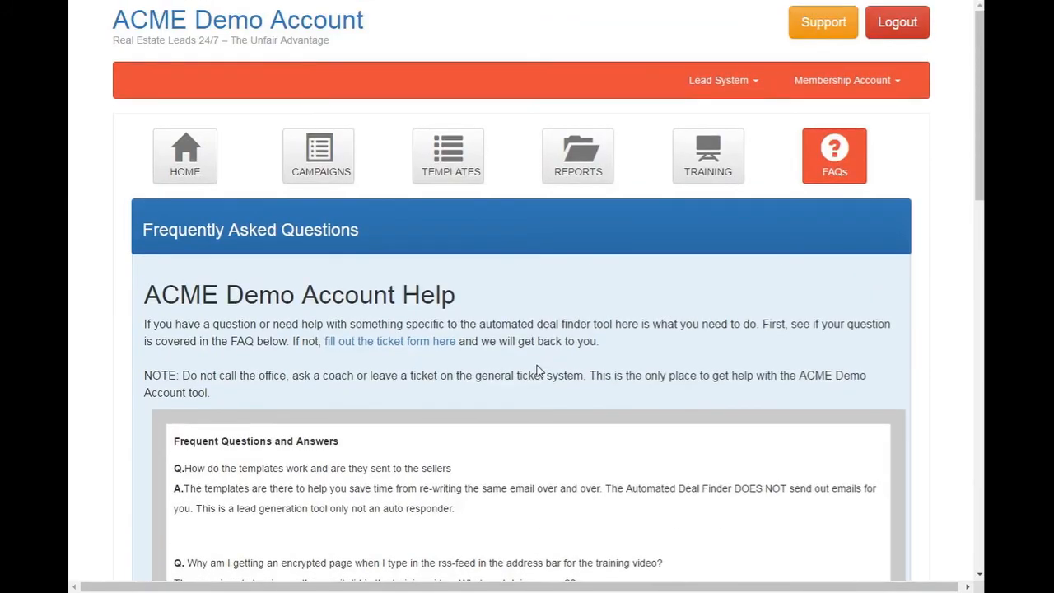
mouse_move(728, 294)
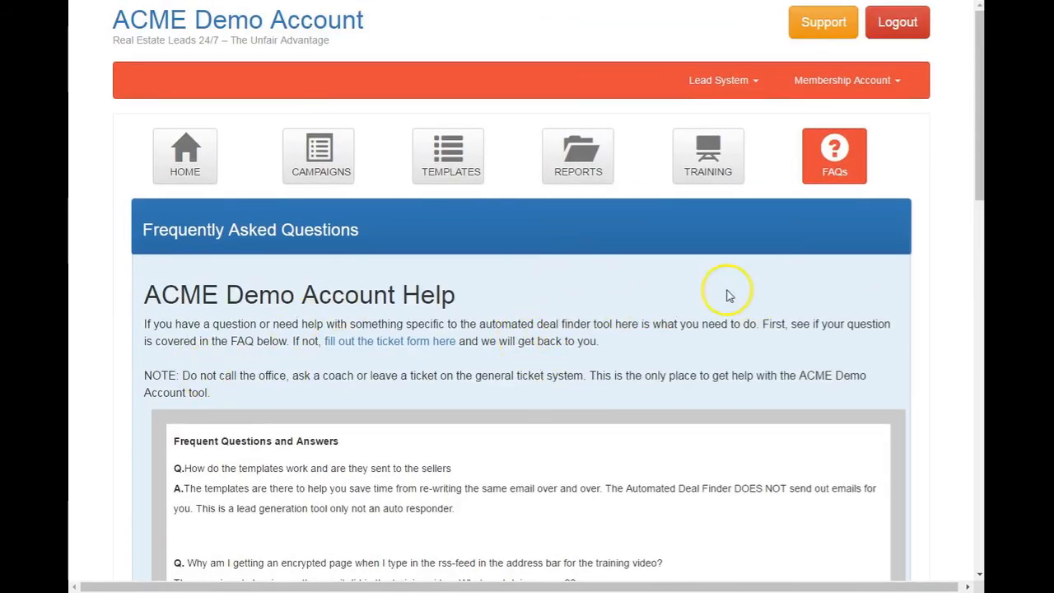
- Expand the Lead System dropdown in the orange navigation bar
left_click(719, 80)
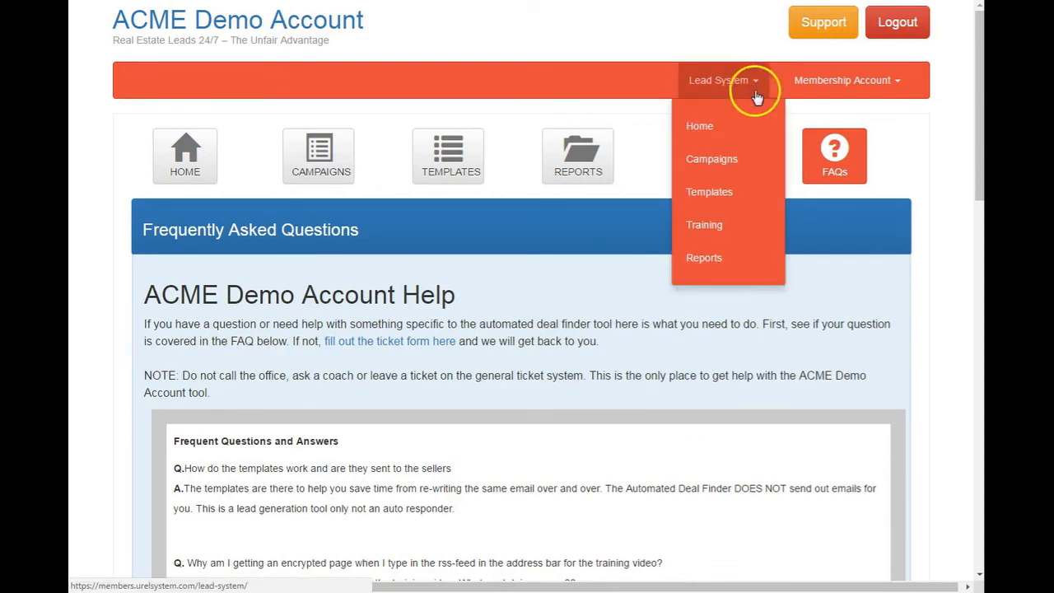
mouse_move(387, 169)
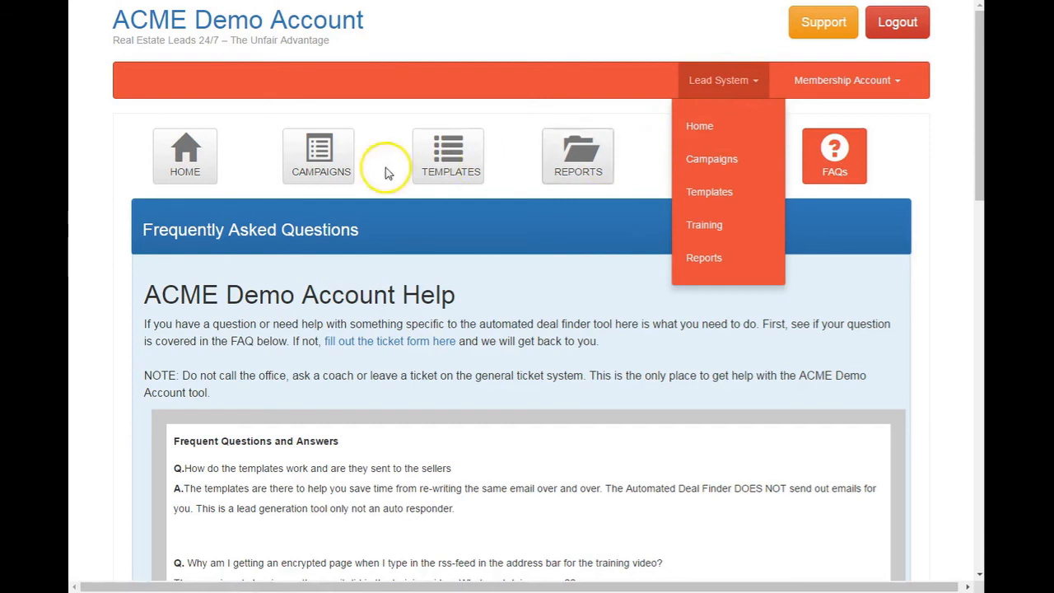
mouse_move(630, 146)
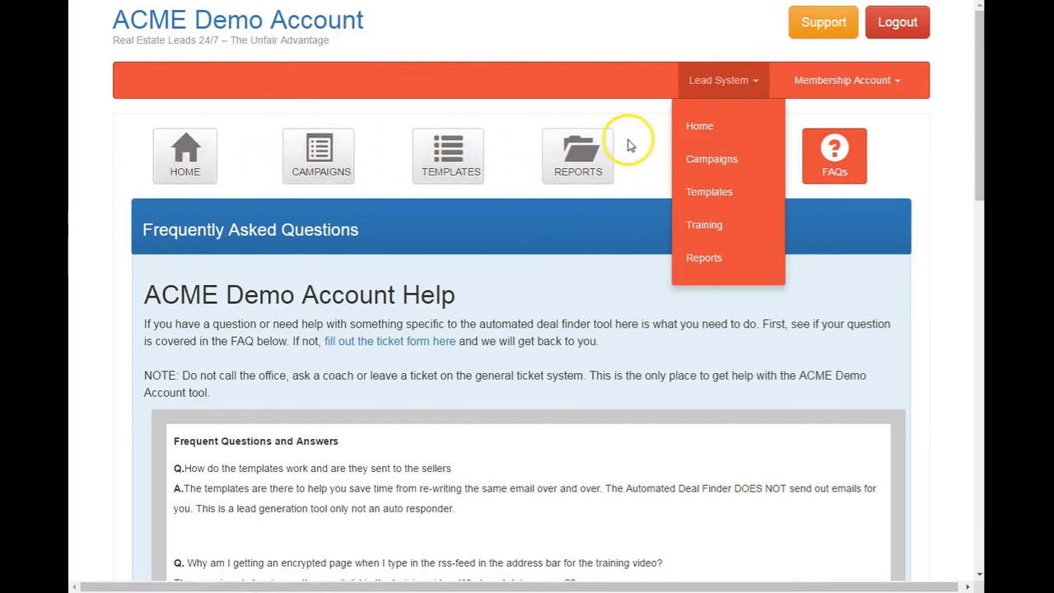
mouse_move(712, 159)
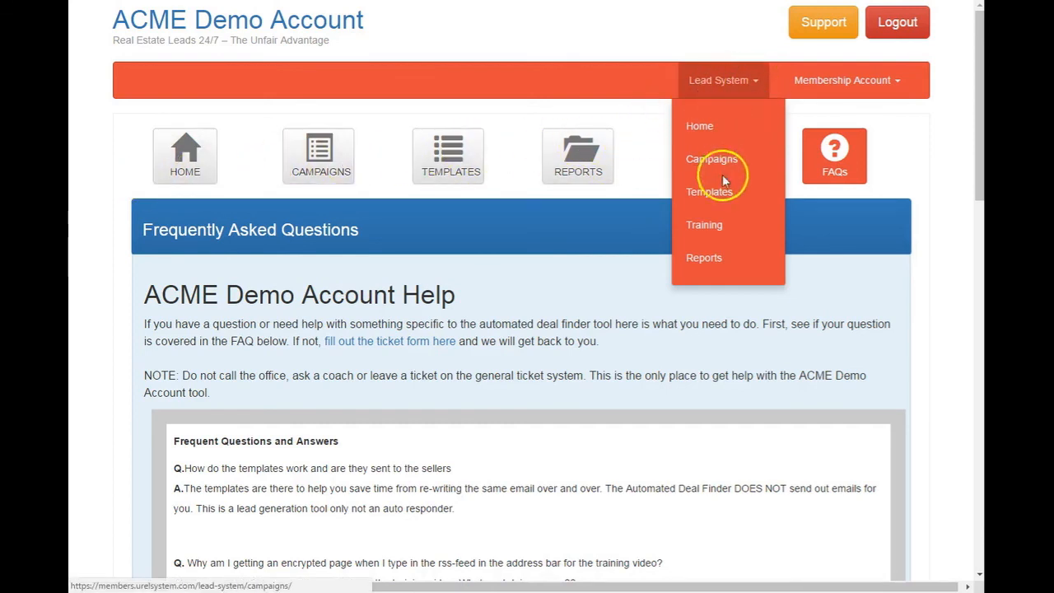
mouse_move(700, 126)
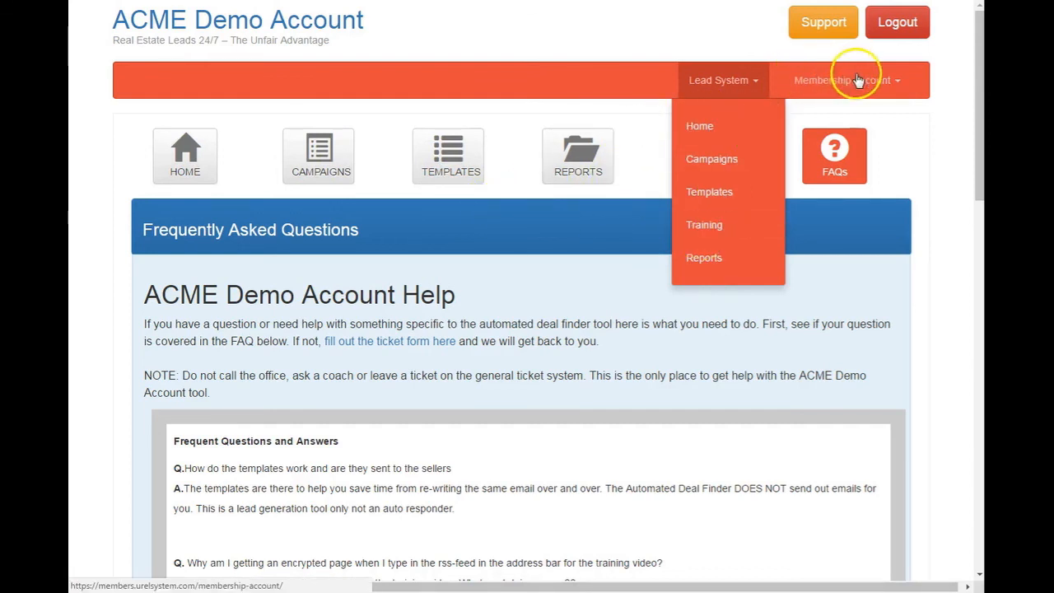
- Expand the Membership Account dropdown with levels, invoice, billing and support tickets
left_click(843, 80)
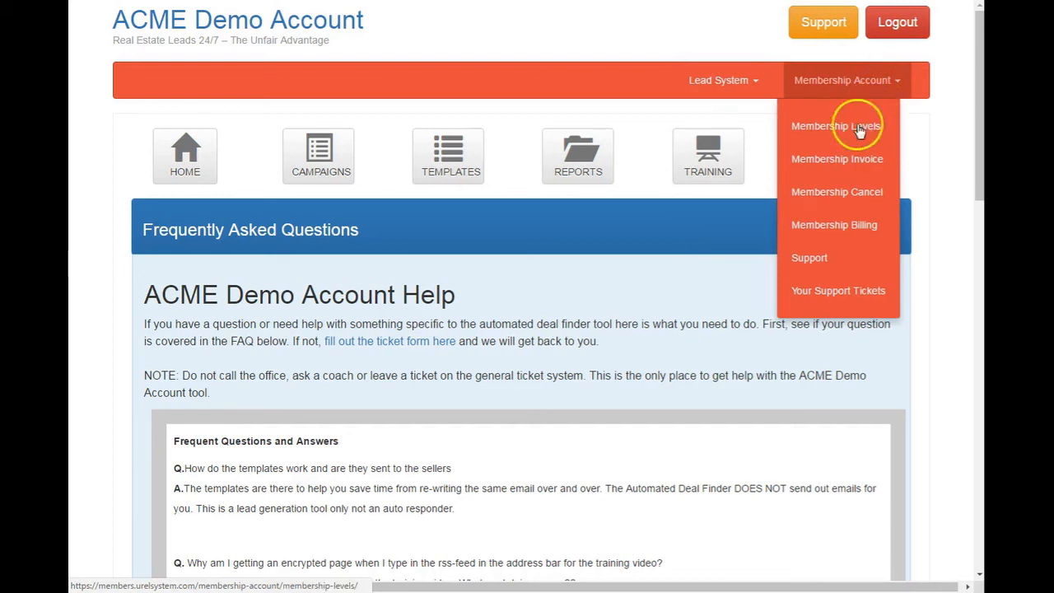
mouse_move(826, 159)
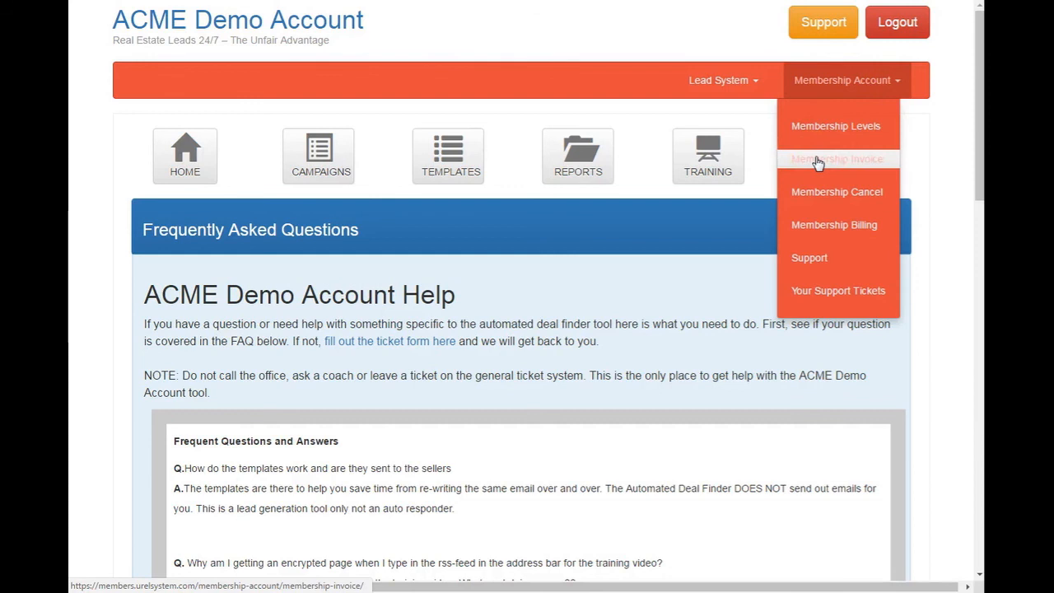
mouse_move(837, 191)
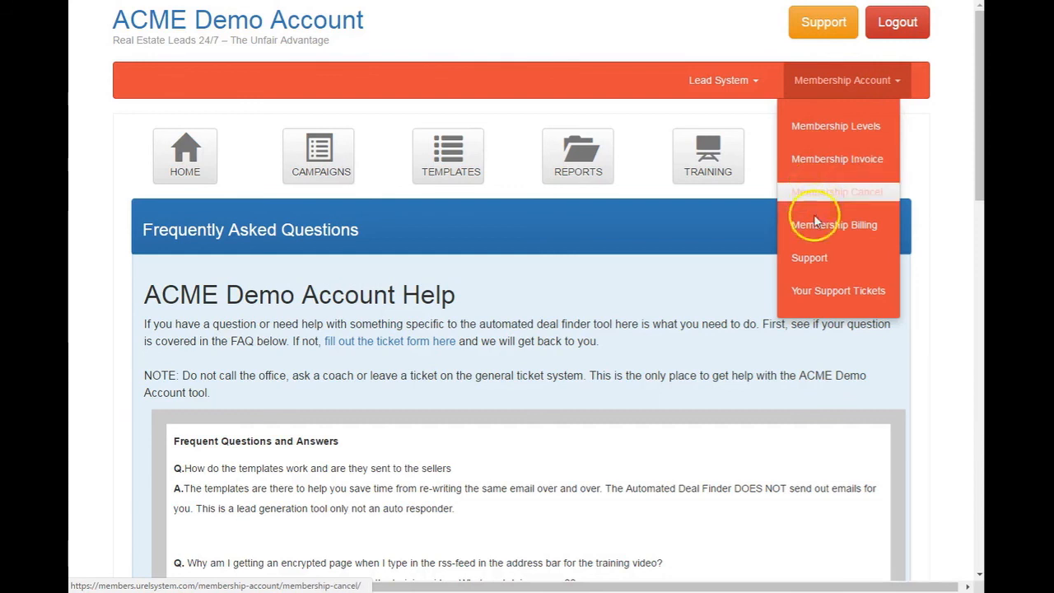
mouse_move(834, 224)
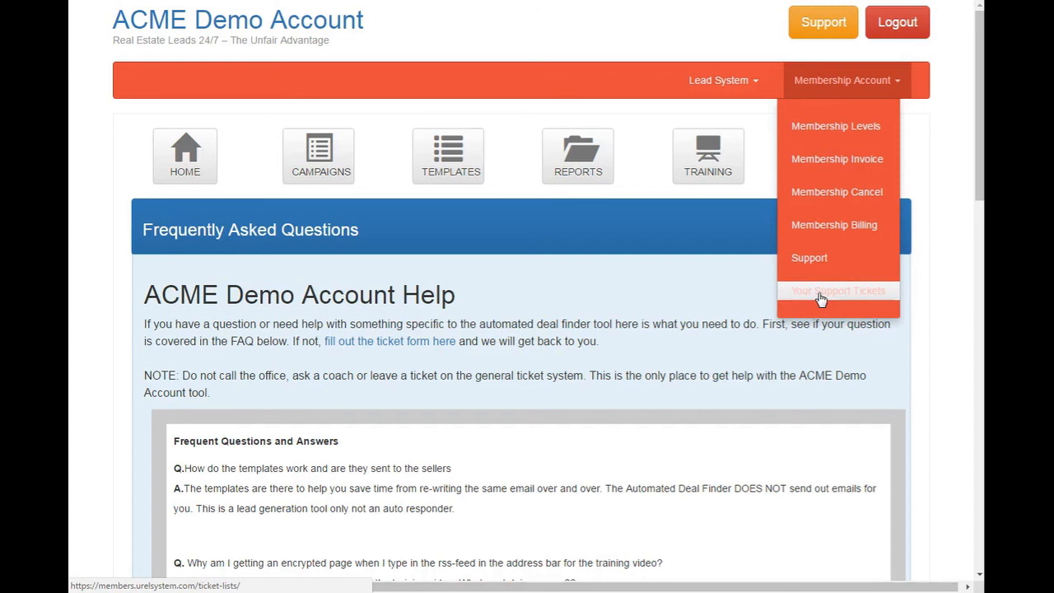
mouse_move(955, 139)
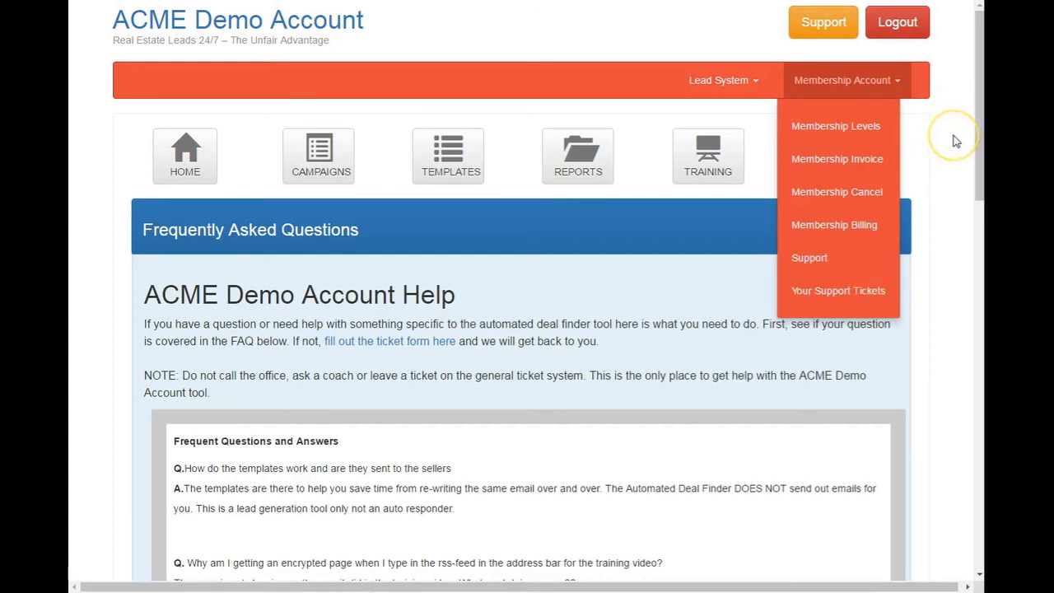
mouse_move(947, 168)
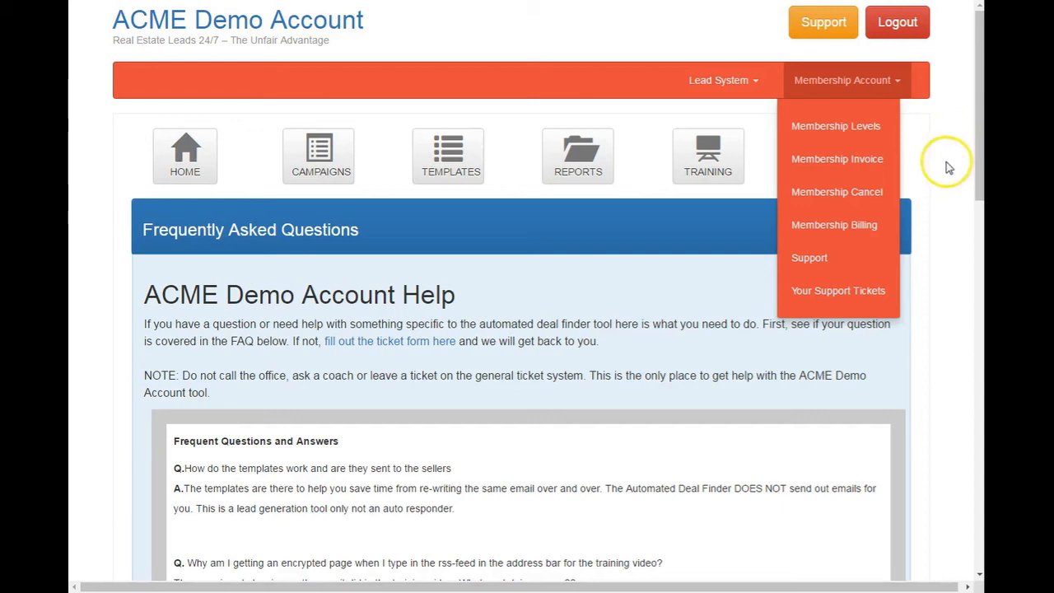
mouse_move(367, 75)
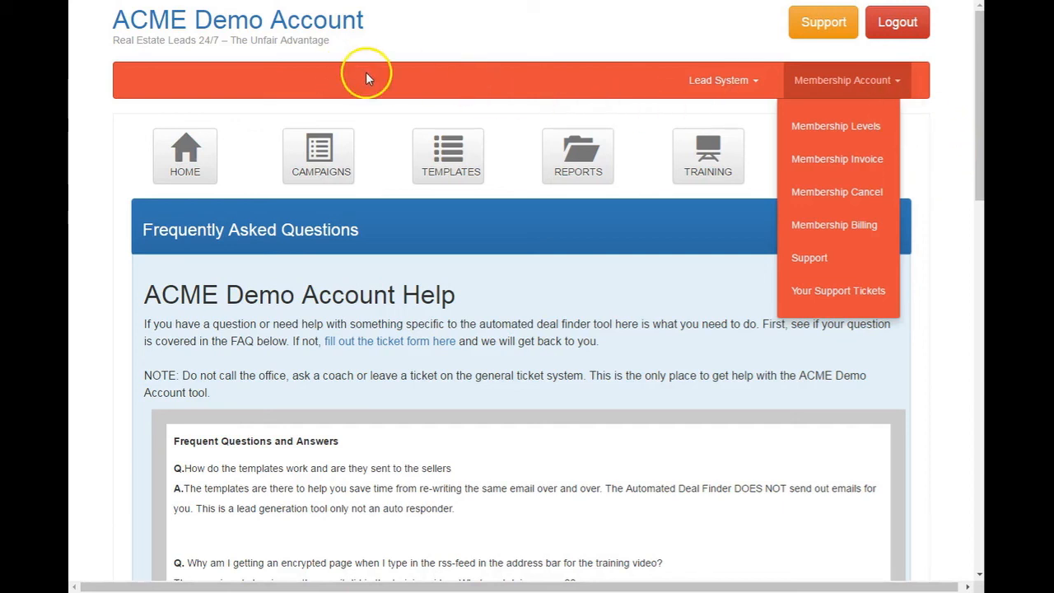
mouse_move(146, 84)
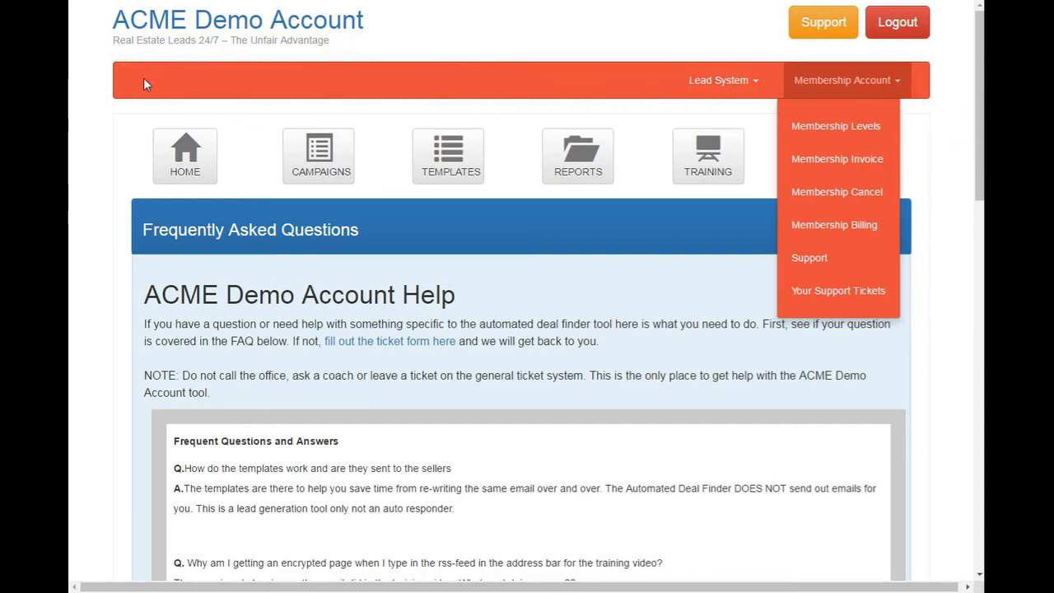